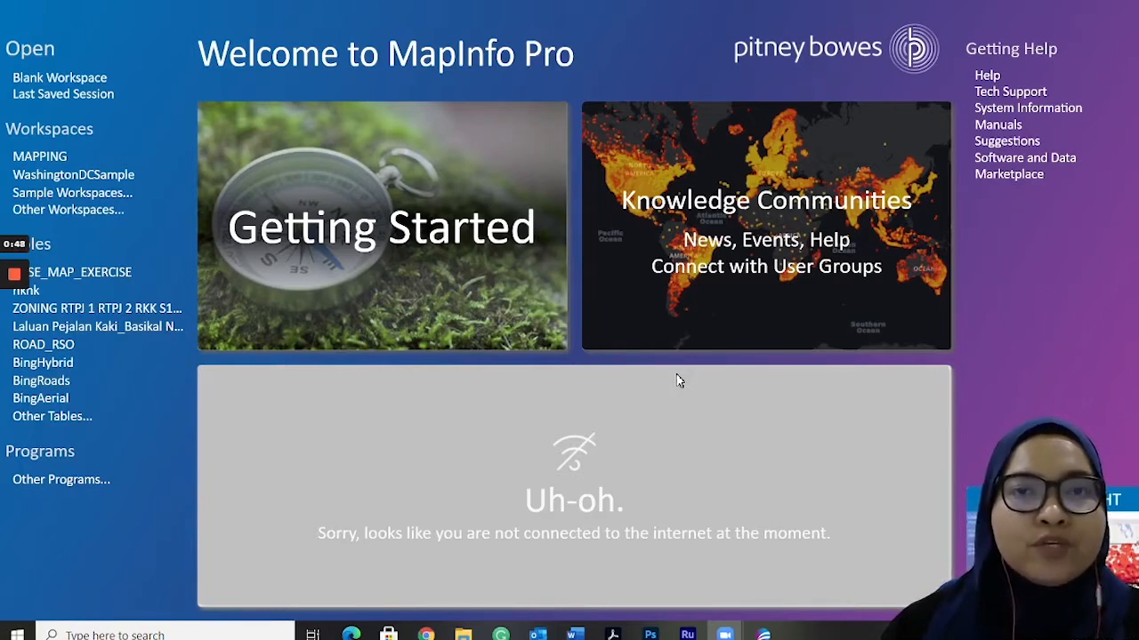
{"action": "mouse_move", "coordinate": [672, 343]}
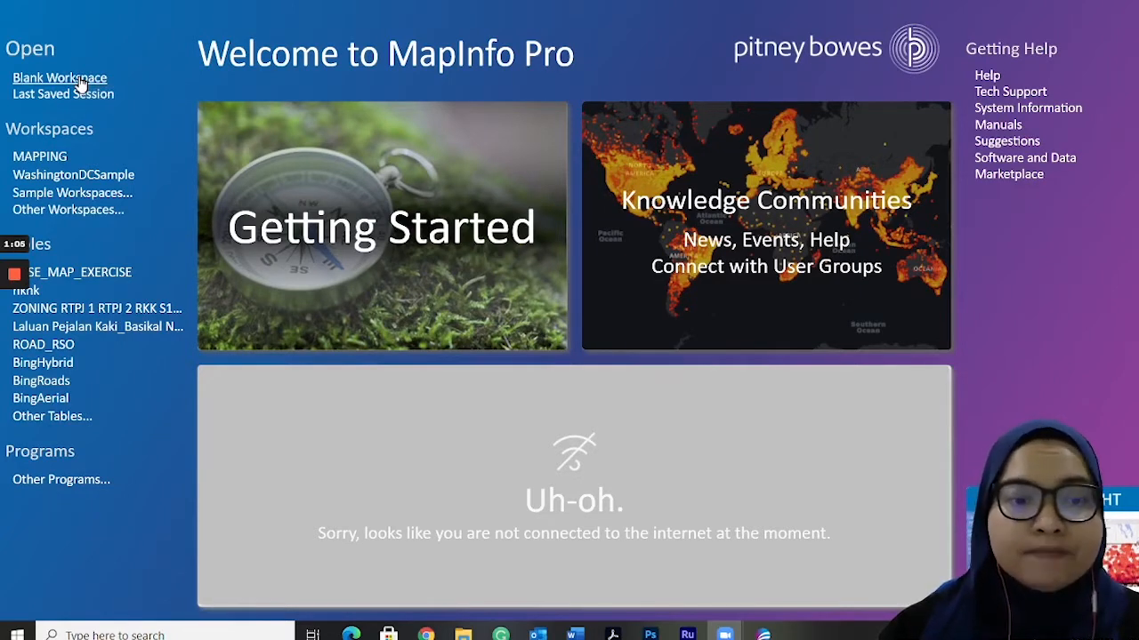
Step: Start a blank, untitled workspace from the welcome screen
{"action": "left_click", "coordinate": [60, 77]}
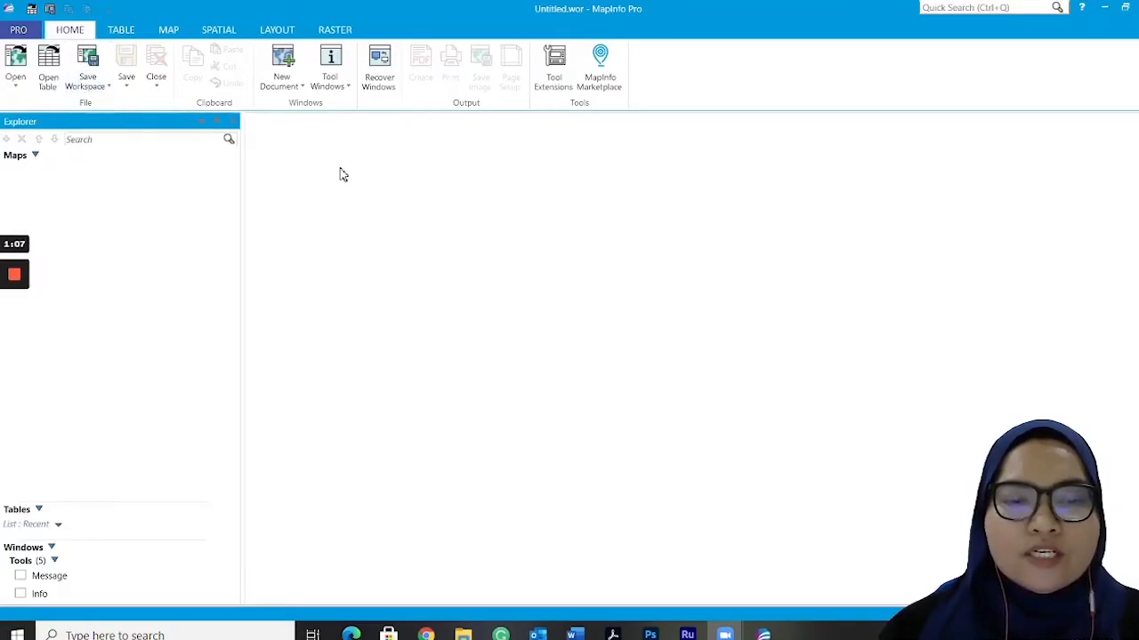
{"action": "mouse_move", "coordinate": [658, 182]}
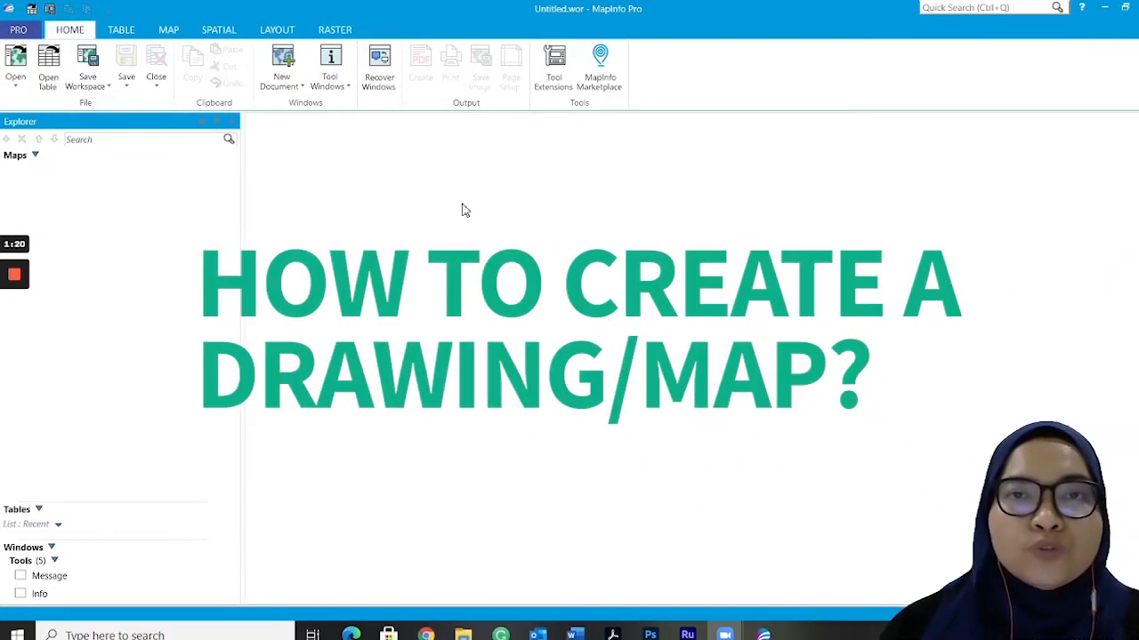
{"action": "mouse_move", "coordinate": [445, 206]}
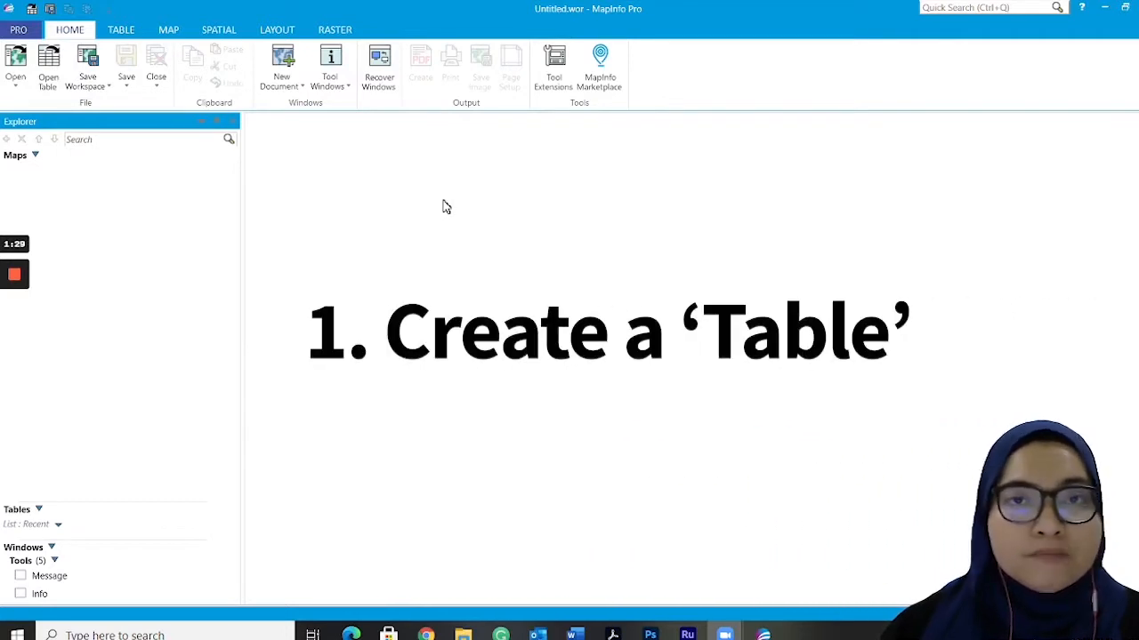
{"action": "mouse_move", "coordinate": [351, 165]}
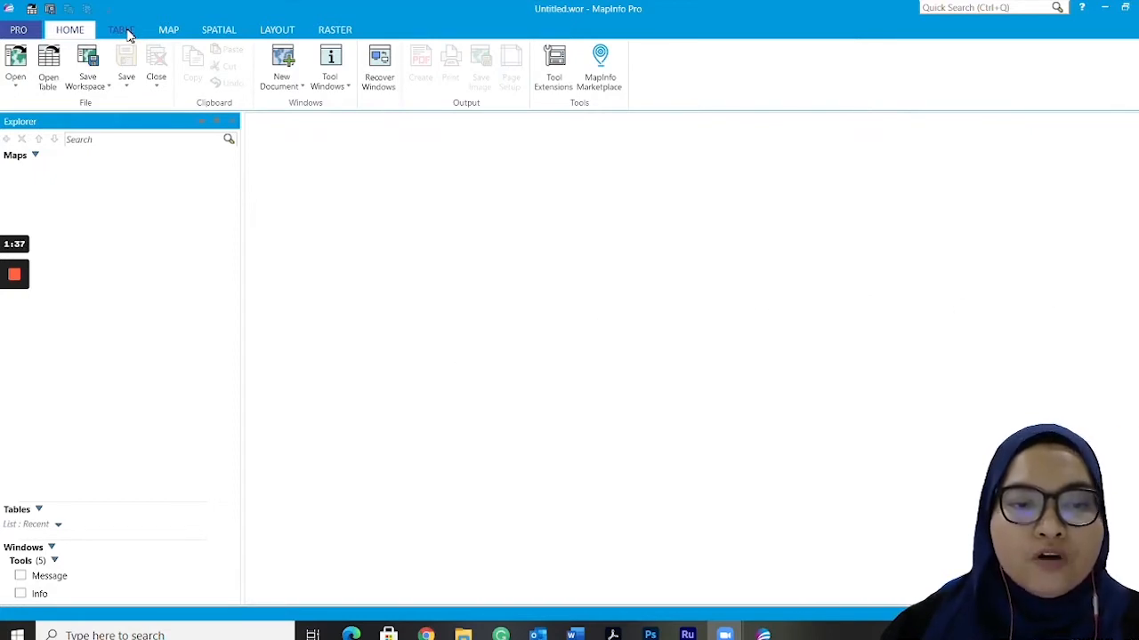
Step: Switch the ribbon to the TABLE commands
{"action": "left_click", "coordinate": [121, 29]}
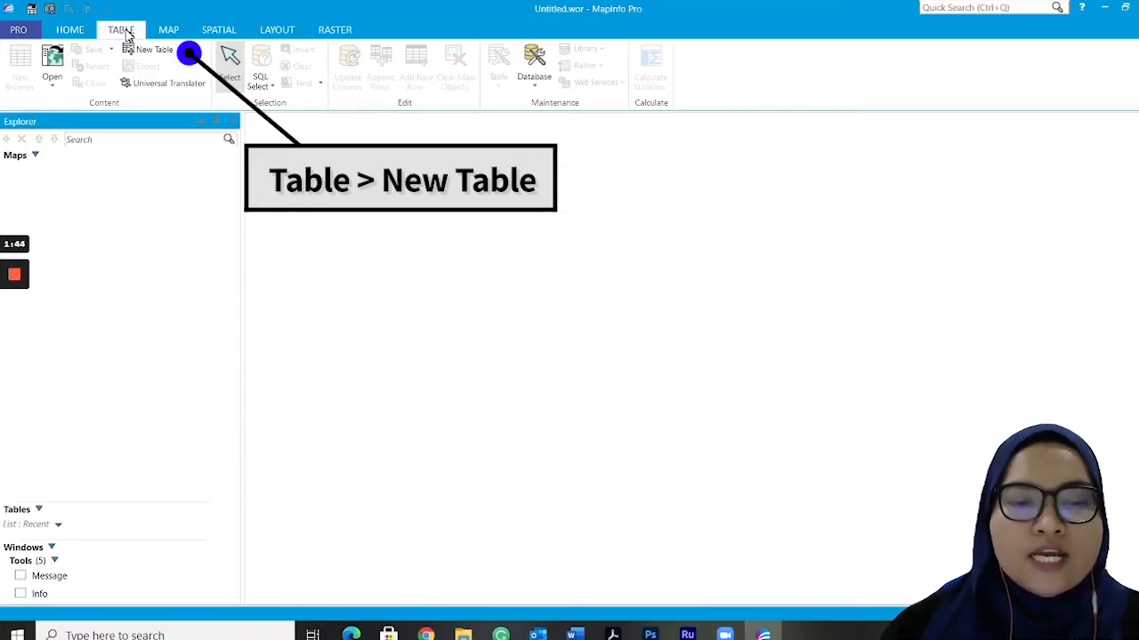
{"action": "mouse_move", "coordinate": [153, 49]}
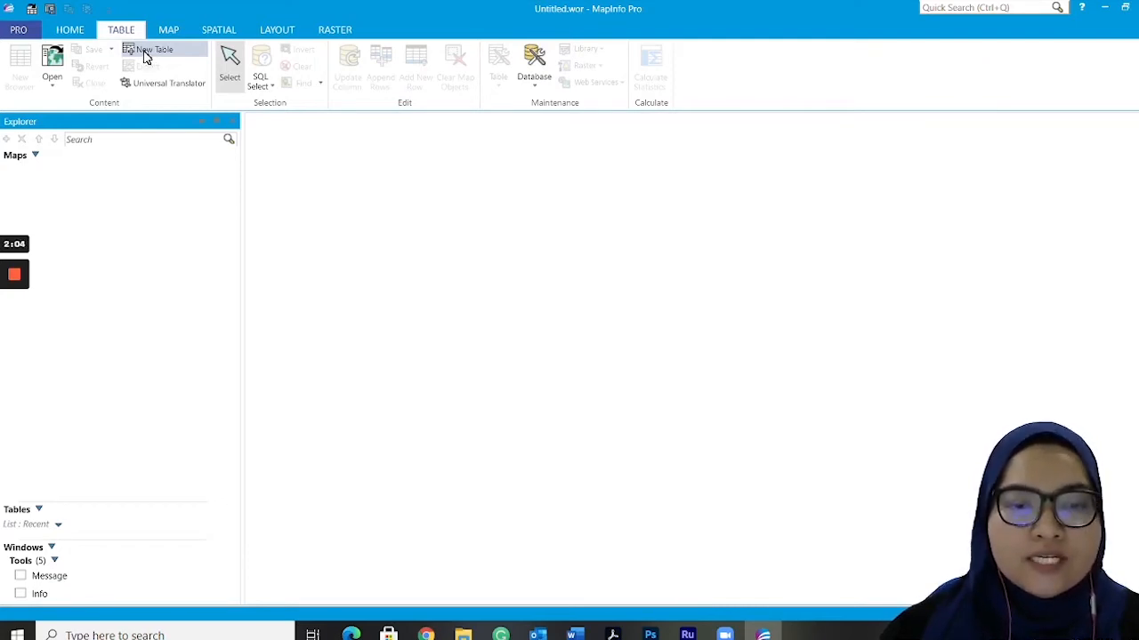
Step: Begin a New Table set to create a new structure with a mapper
{"action": "left_click", "coordinate": [154, 49]}
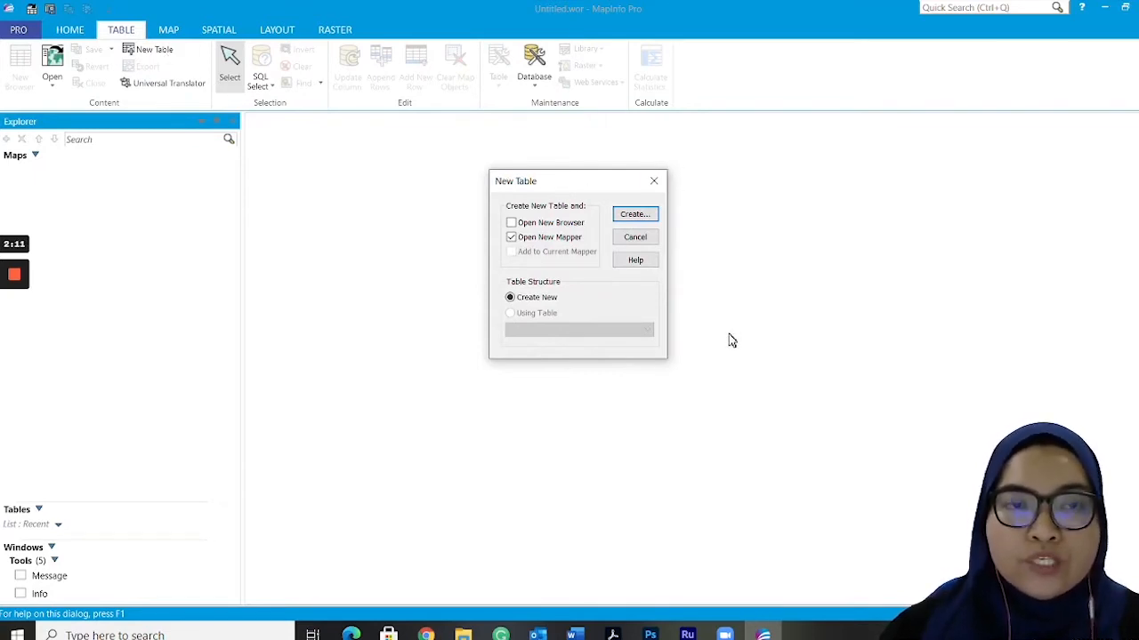
{"action": "mouse_move", "coordinate": [681, 308]}
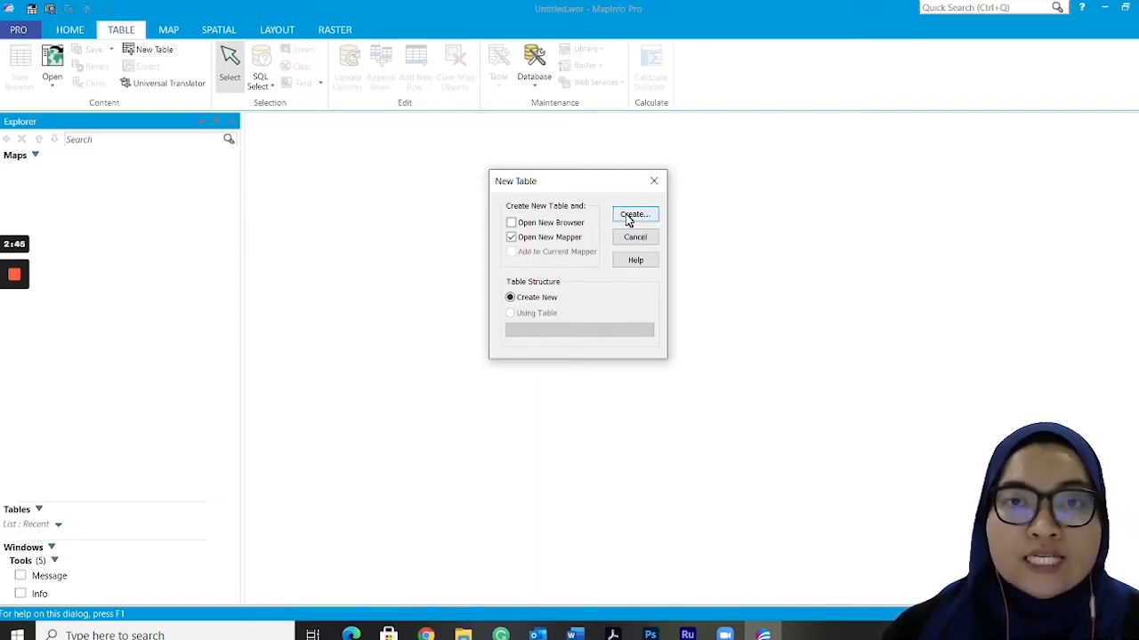
Step: Proceed from New Table to defining the table's field structure
{"action": "left_click", "coordinate": [634, 215]}
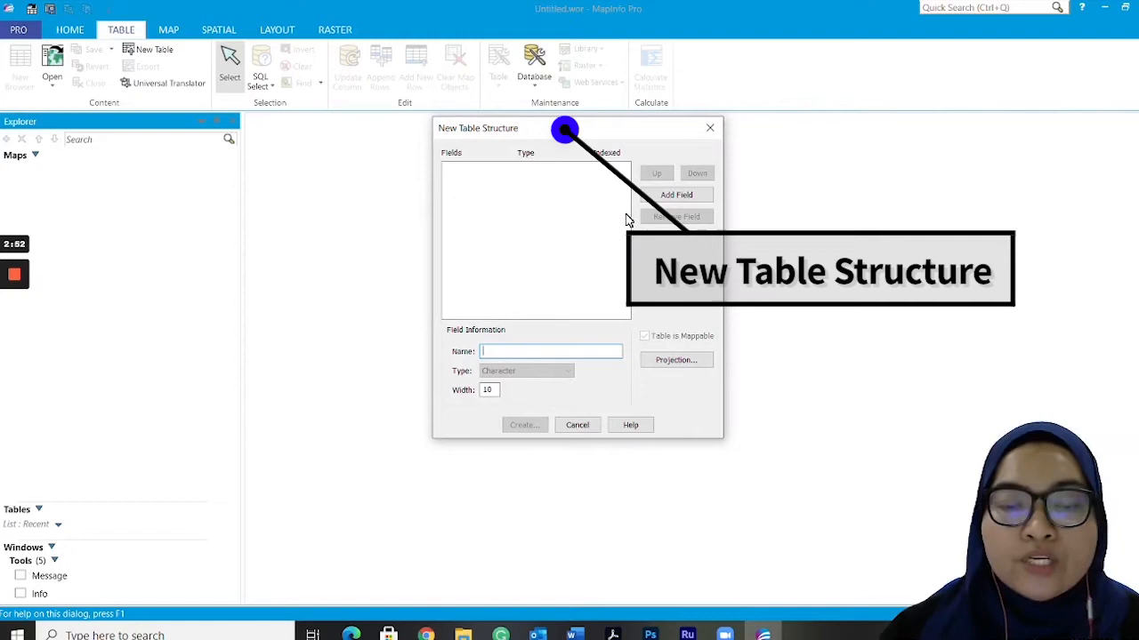
{"action": "mouse_move", "coordinate": [604, 122]}
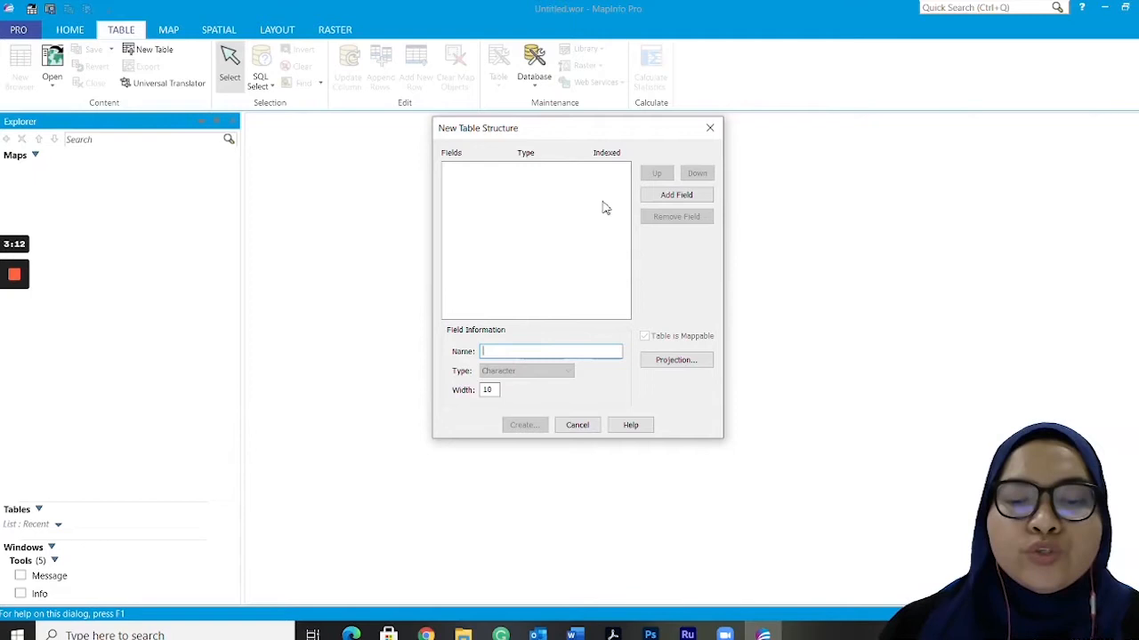
{"action": "mouse_move", "coordinate": [594, 198]}
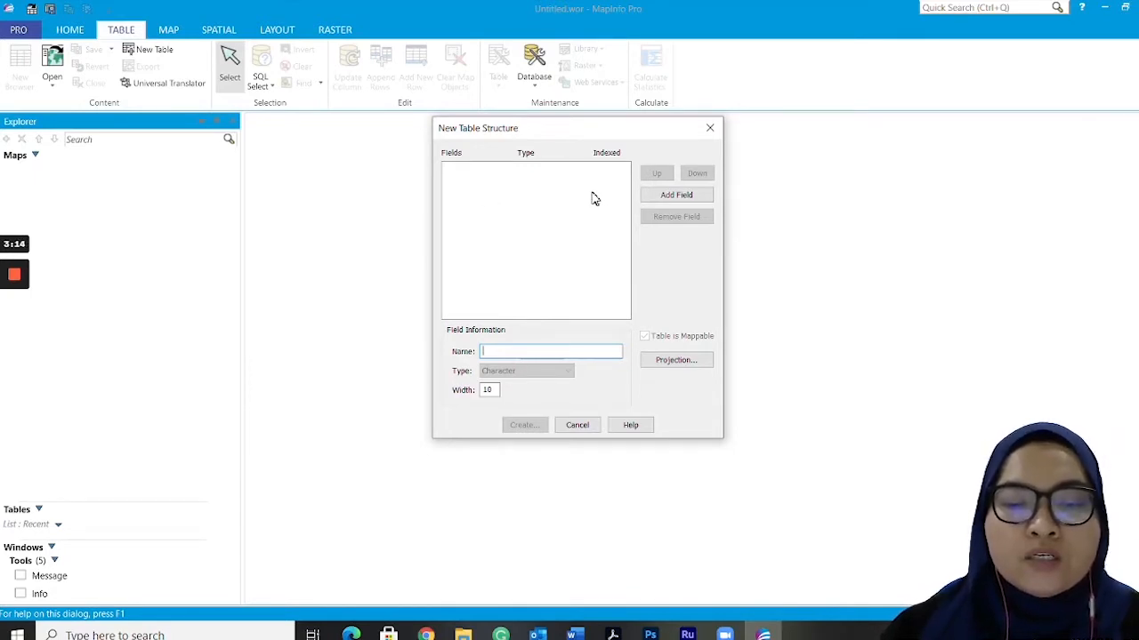
{"action": "mouse_move", "coordinate": [531, 221]}
{"action": "type", "text": "B"}
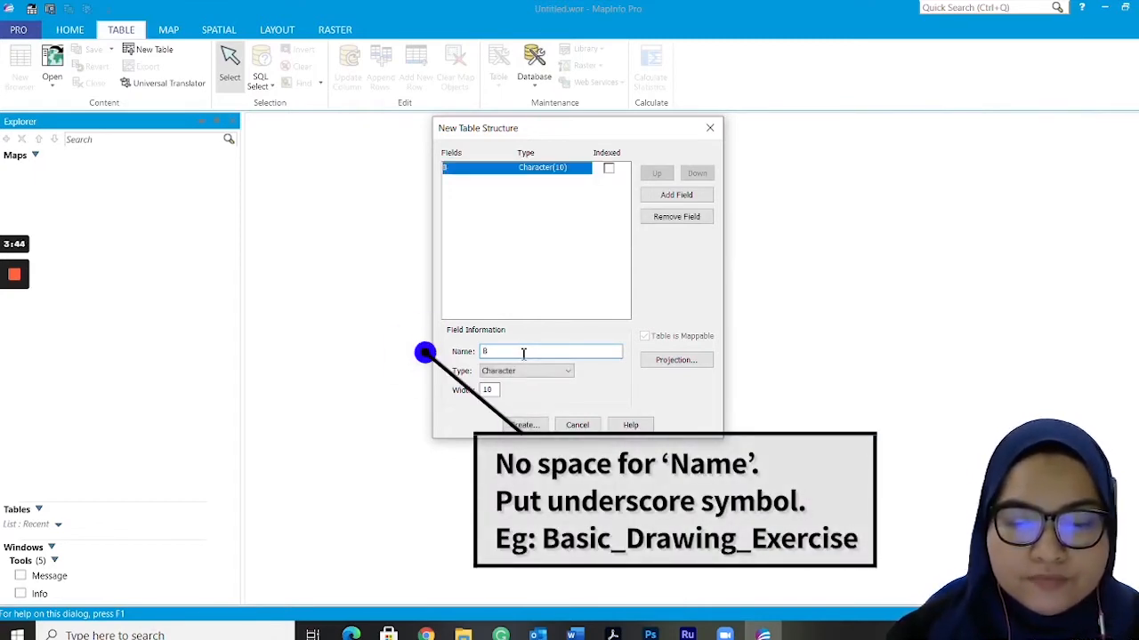
Step: Enter the field name BASIC_DRAWING_EXERCISE with underscores
{"action": "type", "text": "ASIC"}
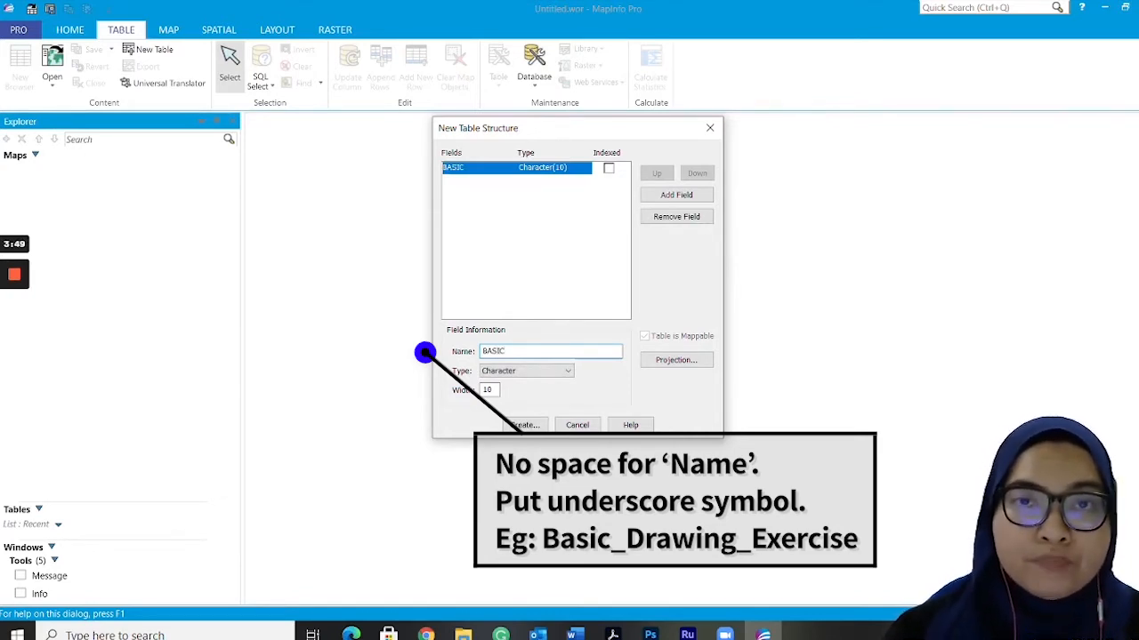
{"action": "type", "text": "_DRAWING_EXERCISE"}
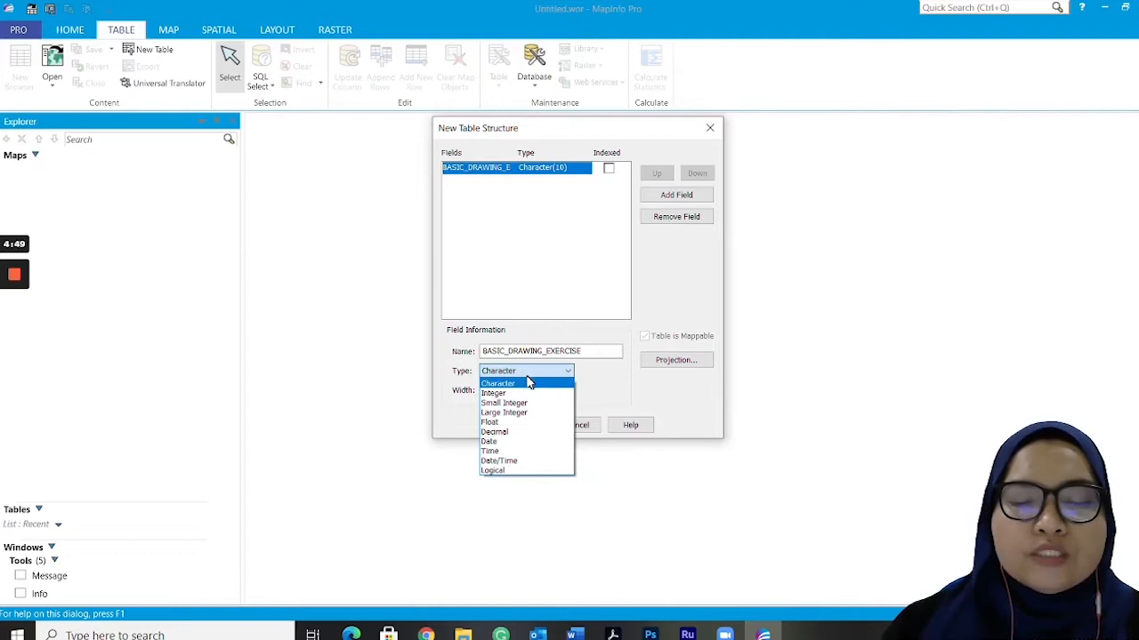
Step: Keep the BASIC_DRAWING_EXERCISE field as Character type, width 10
{"action": "left_click", "coordinate": [497, 382]}
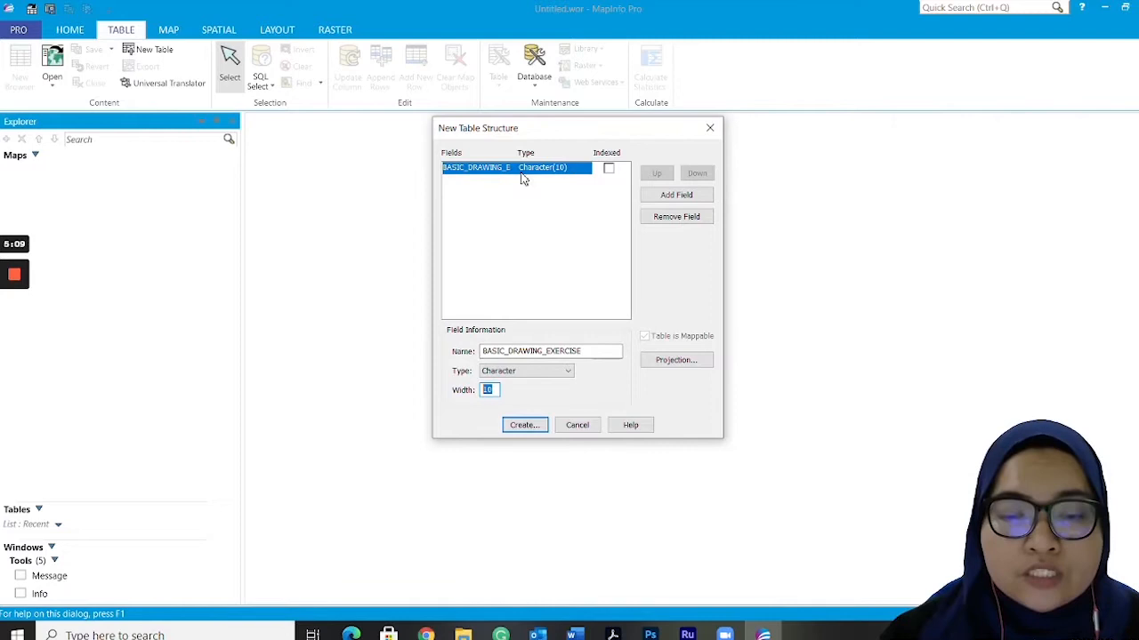
{"action": "mouse_move", "coordinate": [485, 182]}
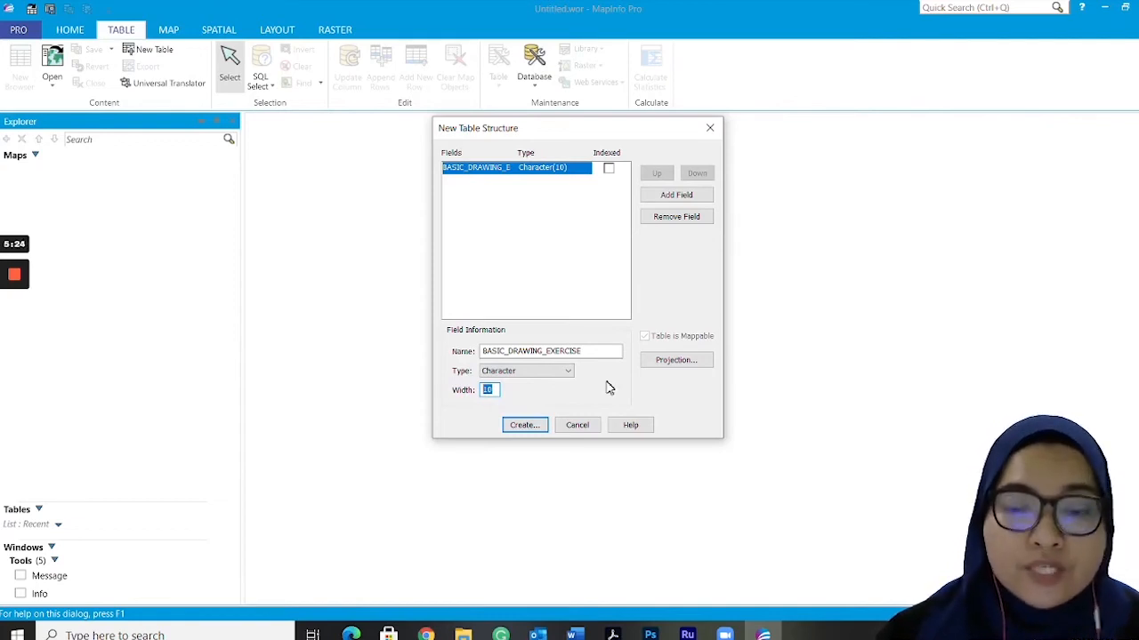
{"action": "mouse_move", "coordinate": [609, 323]}
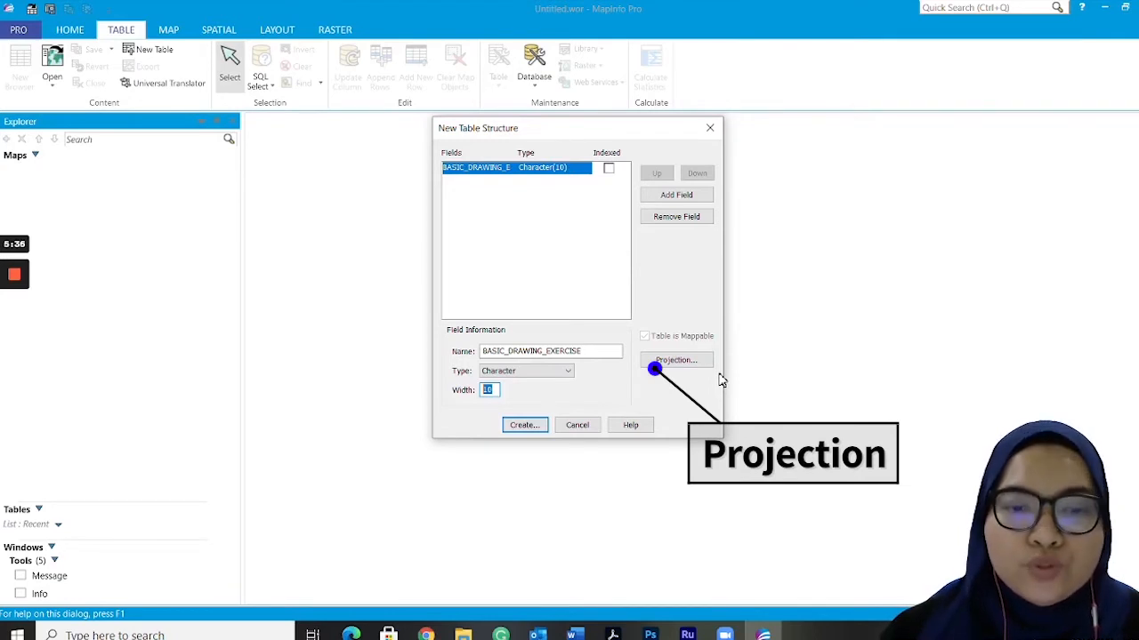
{"action": "mouse_move", "coordinate": [719, 383]}
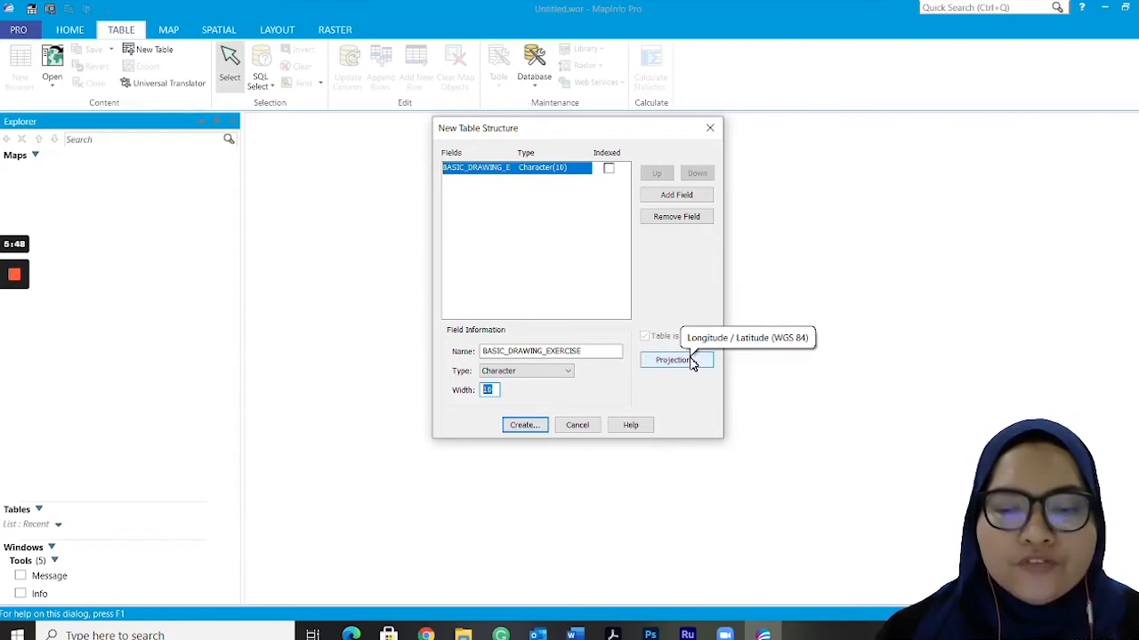
Step: Bring up Choose Projection and browse the Longitude / Latitude members list
{"action": "left_click", "coordinate": [675, 359]}
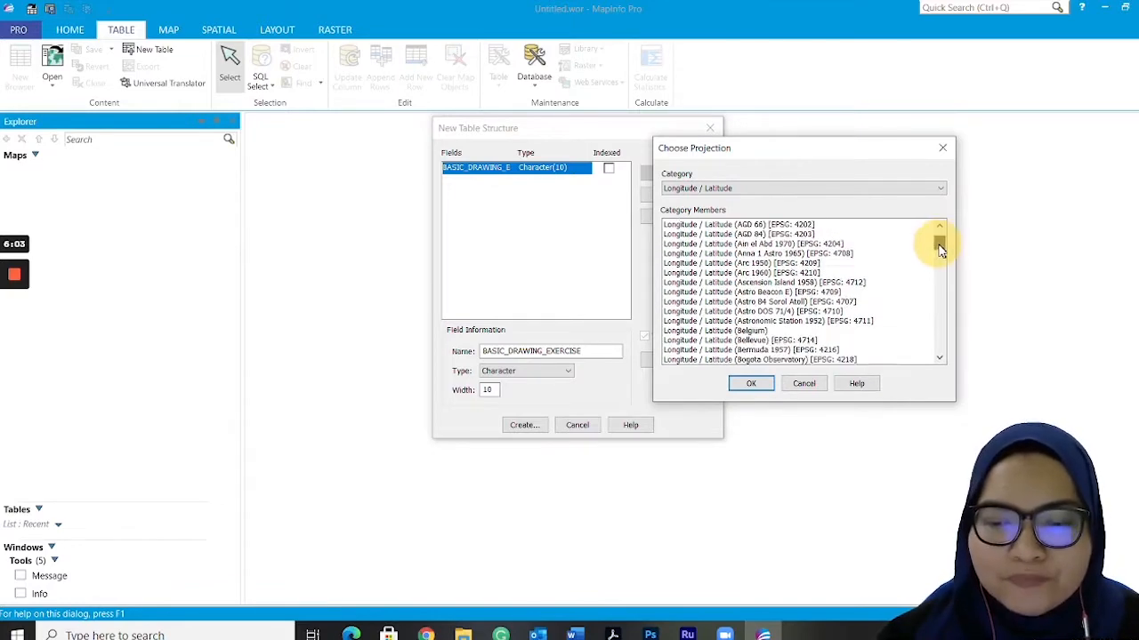
{"action": "left_click", "coordinate": [939, 246]}
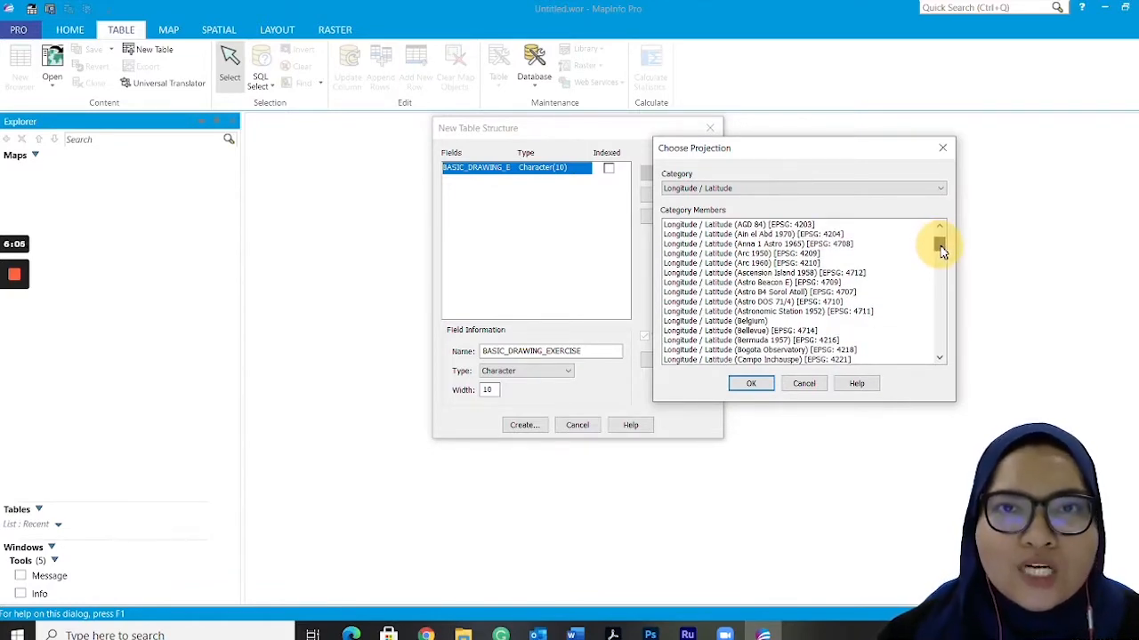
{"action": "left_click_drag", "start_coordinate": [941, 244], "coordinate": [940, 263]}
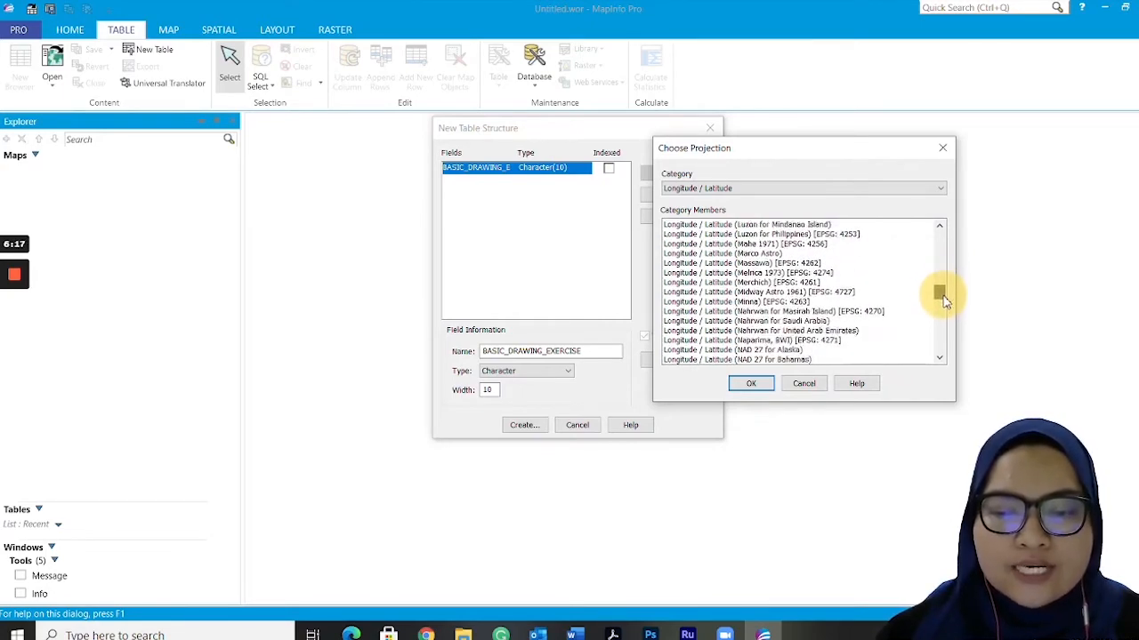
{"action": "scroll", "scroll_direction": "down", "scroll_amount": 3}
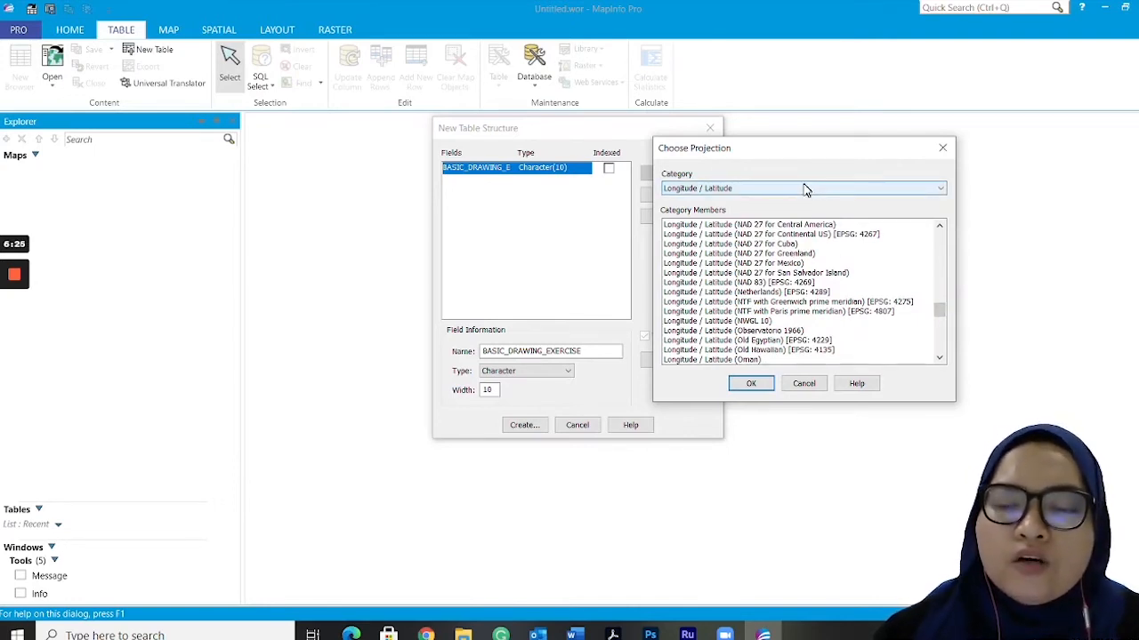
Step: Set the projection category to Malaysian Coordinate Systems
{"action": "left_click", "coordinate": [938, 187]}
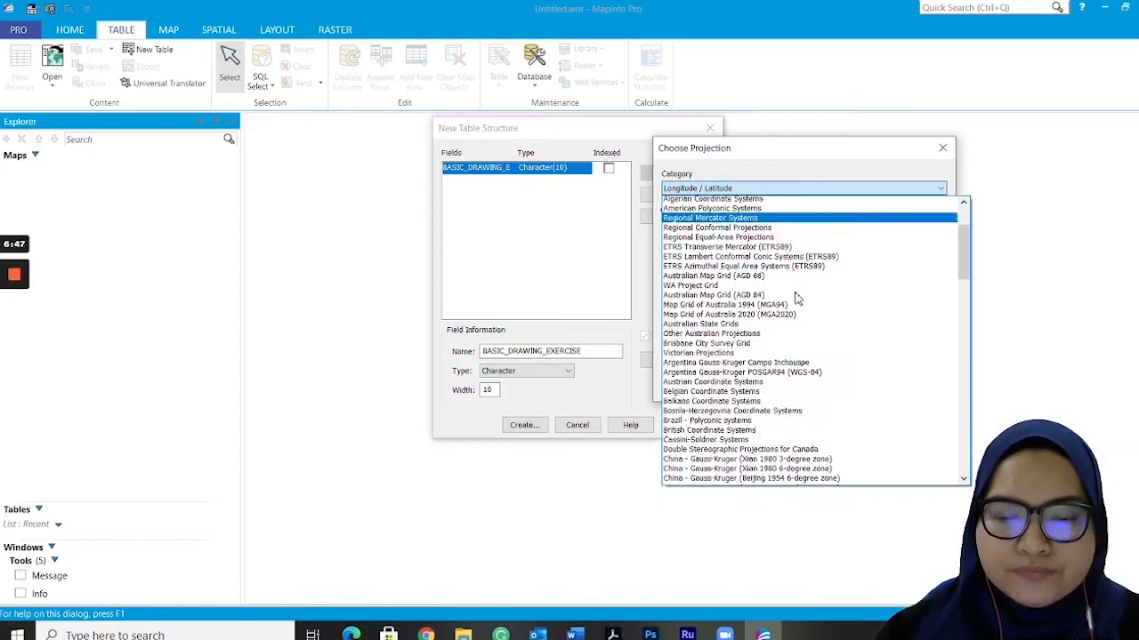
{"action": "scroll", "scroll_direction": "down", "scroll_amount": 3}
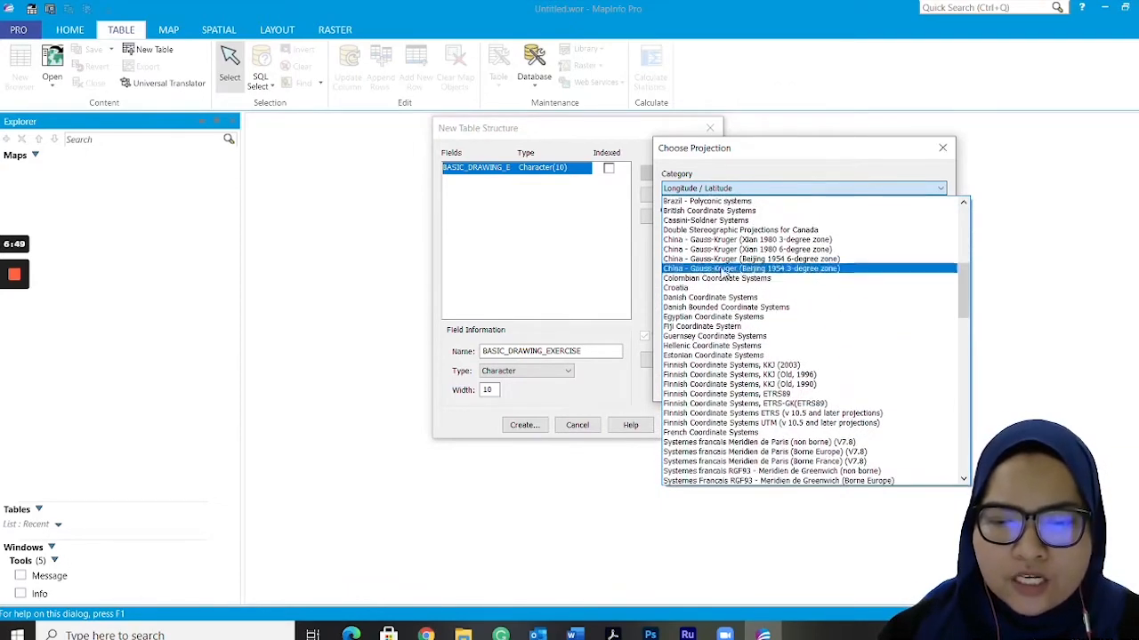
{"action": "left_click", "coordinate": [726, 307]}
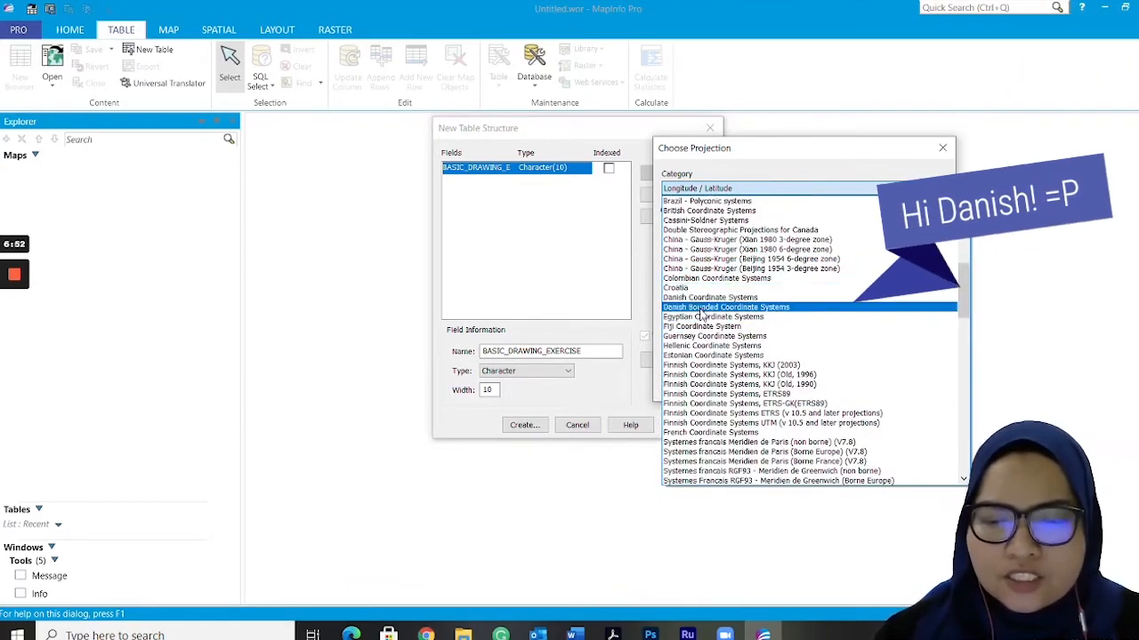
{"action": "left_click", "coordinate": [713, 317]}
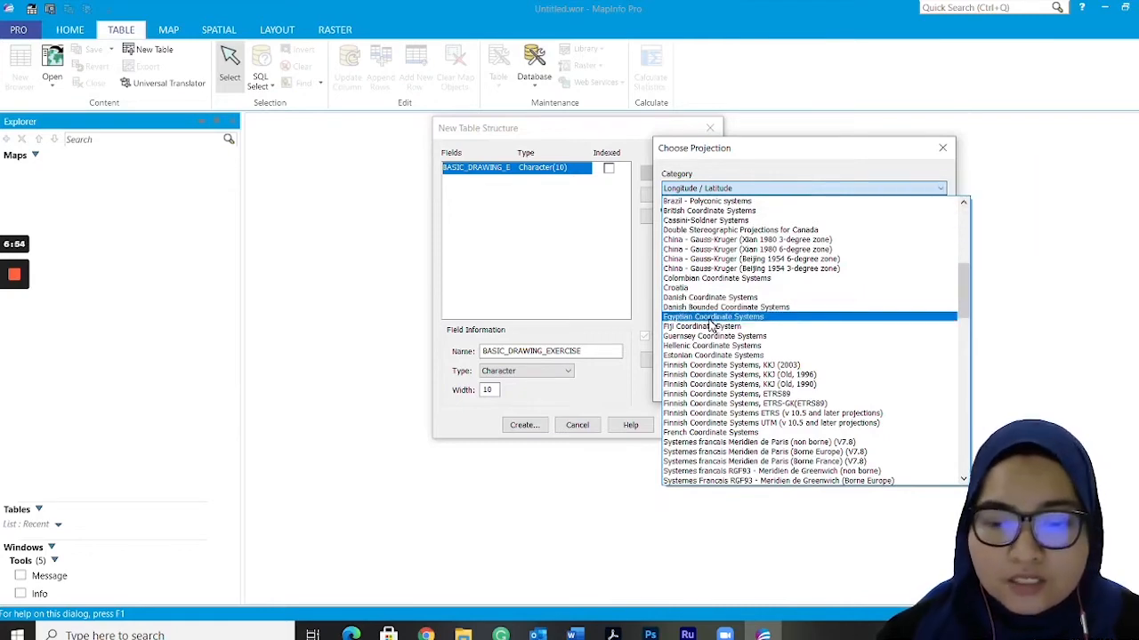
{"action": "left_click", "coordinate": [774, 402]}
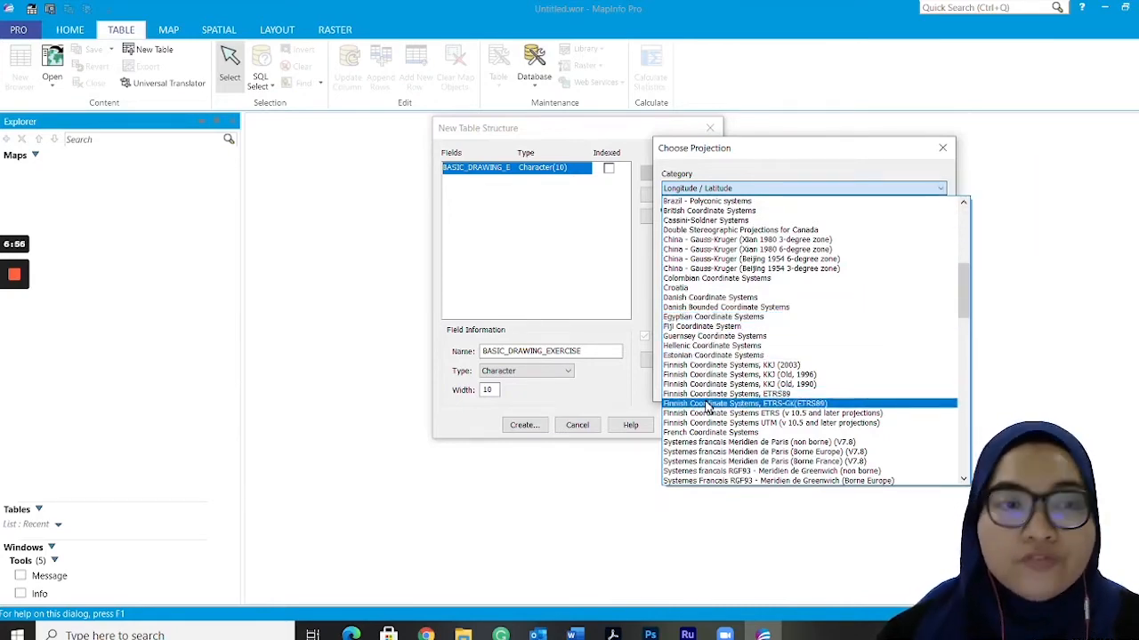
{"action": "scroll", "scroll_direction": "down", "scroll_amount": 3}
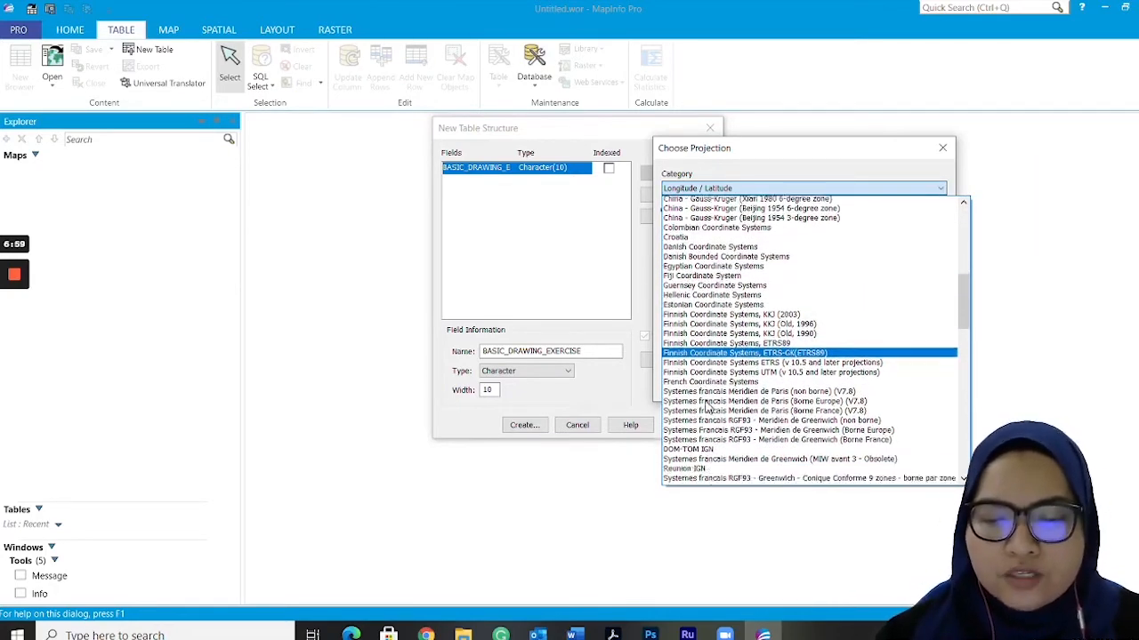
{"action": "scroll", "scroll_direction": "down", "scroll_amount": 3}
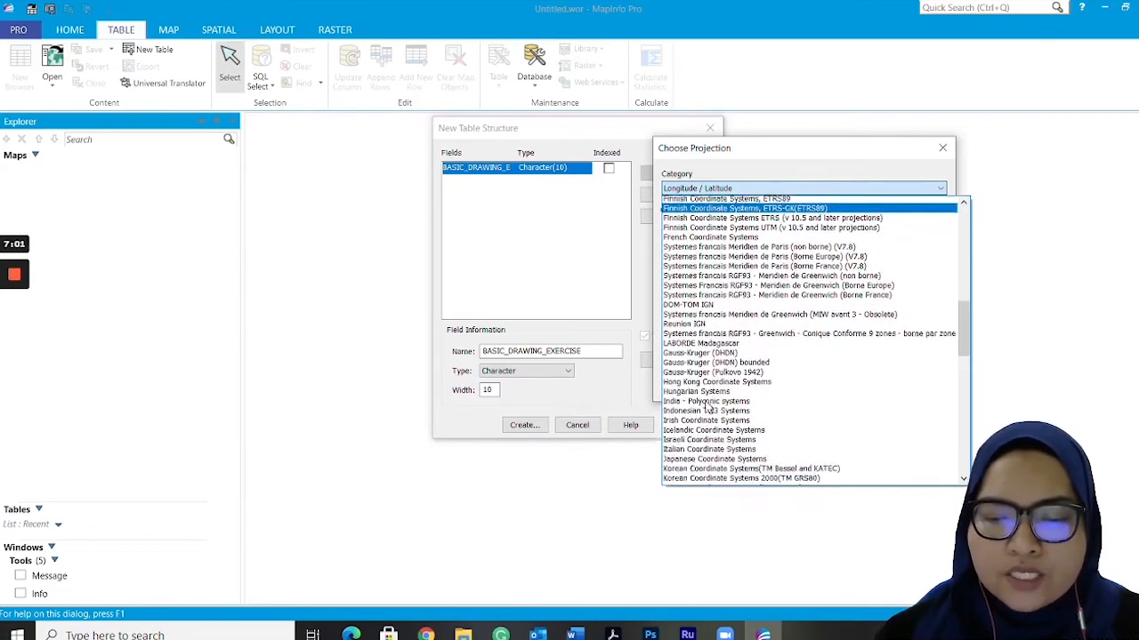
{"action": "scroll", "scroll_direction": "down", "scroll_amount": 3}
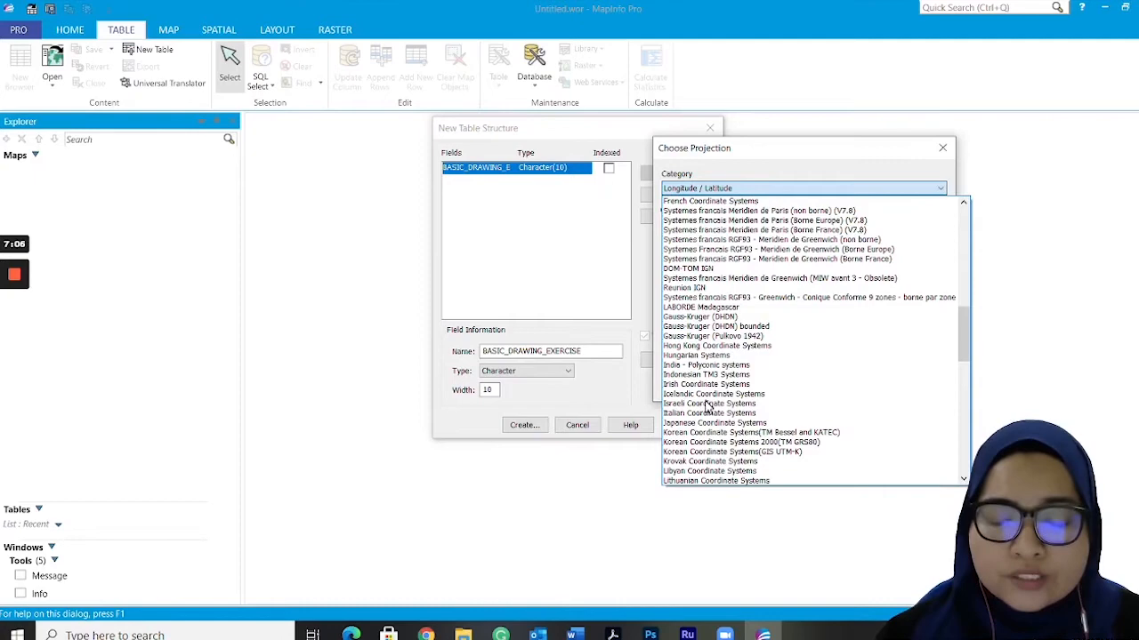
{"action": "scroll", "scroll_direction": "down", "scroll_amount": 3}
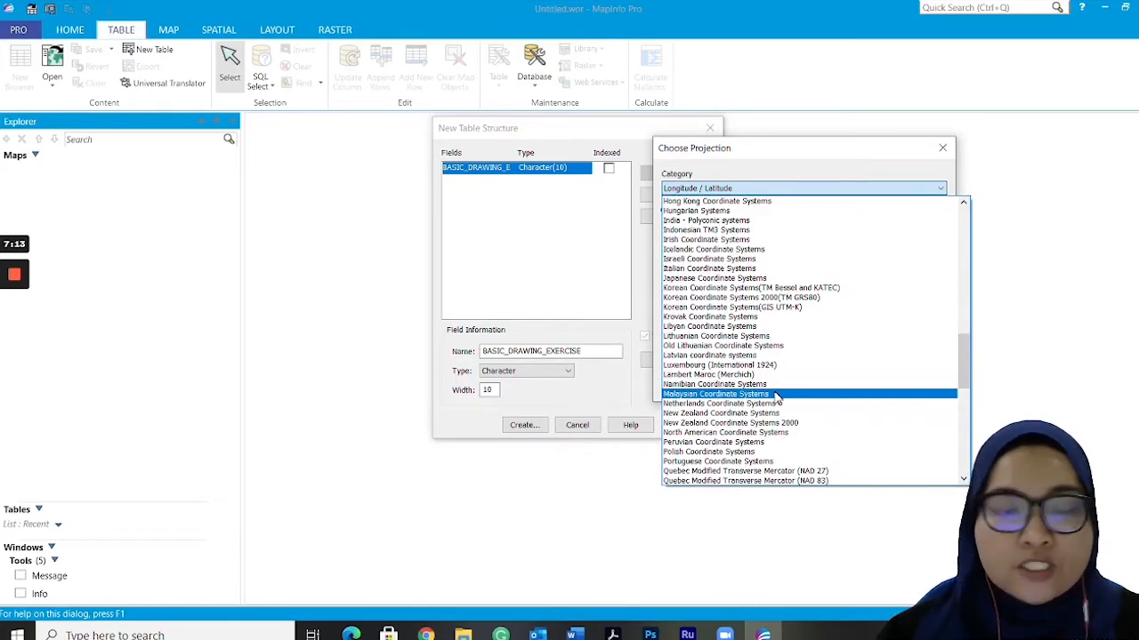
{"action": "left_click", "coordinate": [715, 393]}
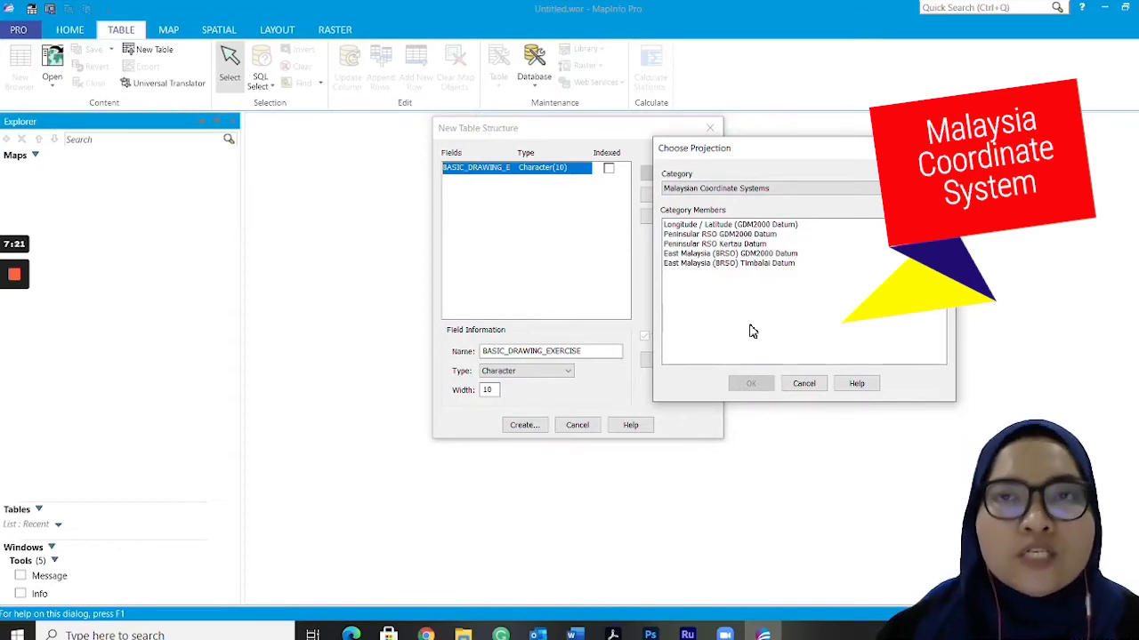
{"action": "mouse_move", "coordinate": [795, 263]}
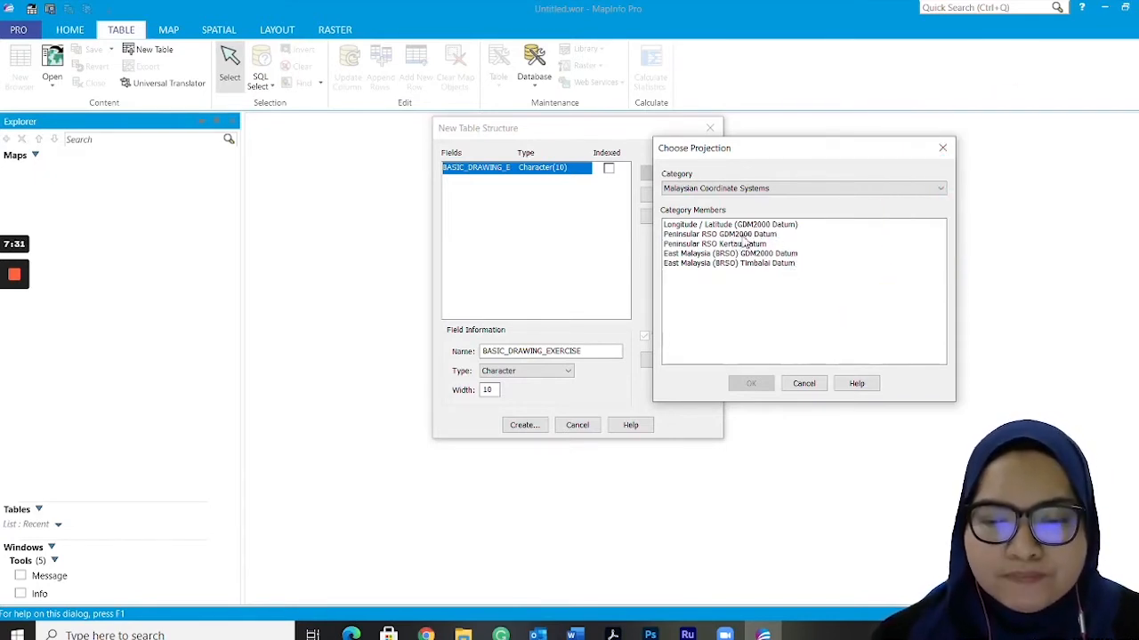
{"action": "mouse_move", "coordinate": [750, 250]}
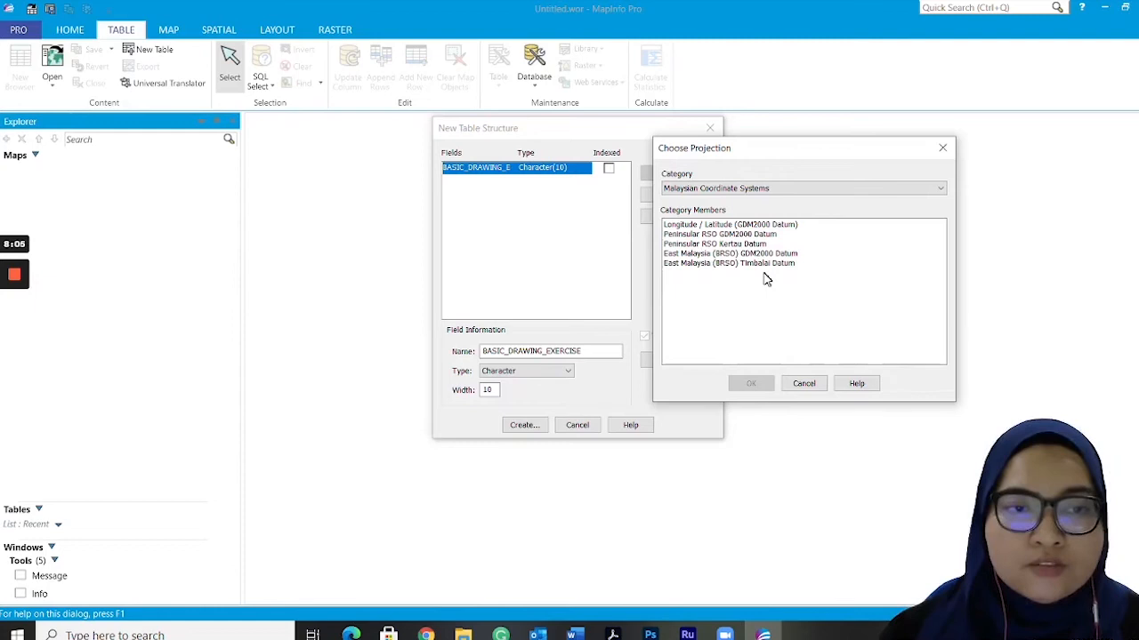
{"action": "mouse_move", "coordinate": [728, 242]}
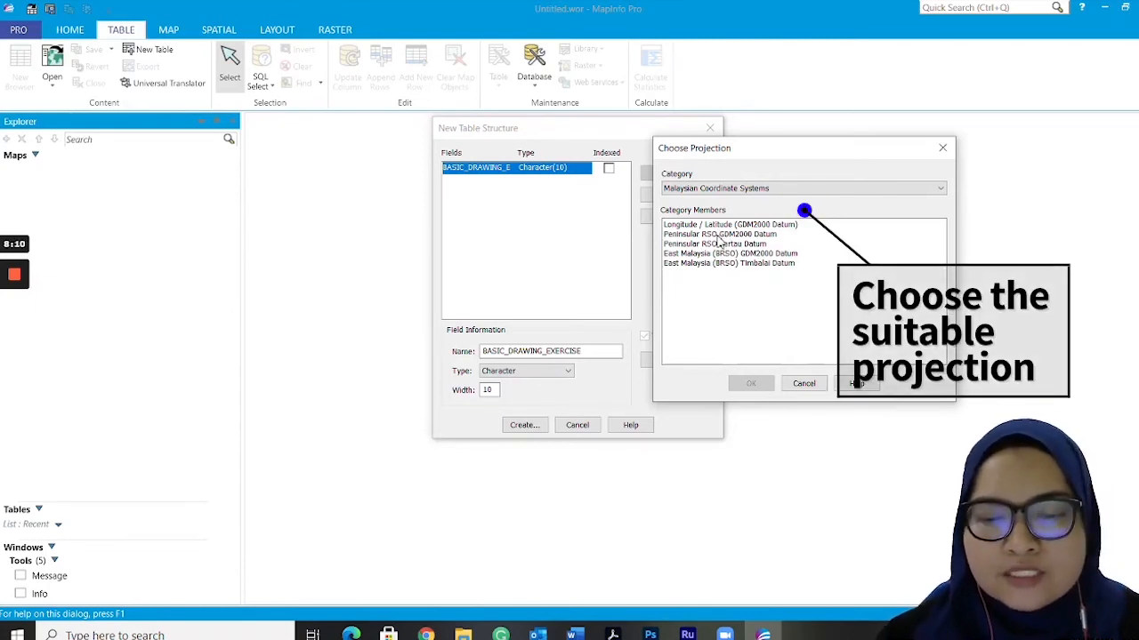
Step: Choose Peninsular RSO GDM2000 Datum and confirm the projection
{"action": "left_click", "coordinate": [718, 234]}
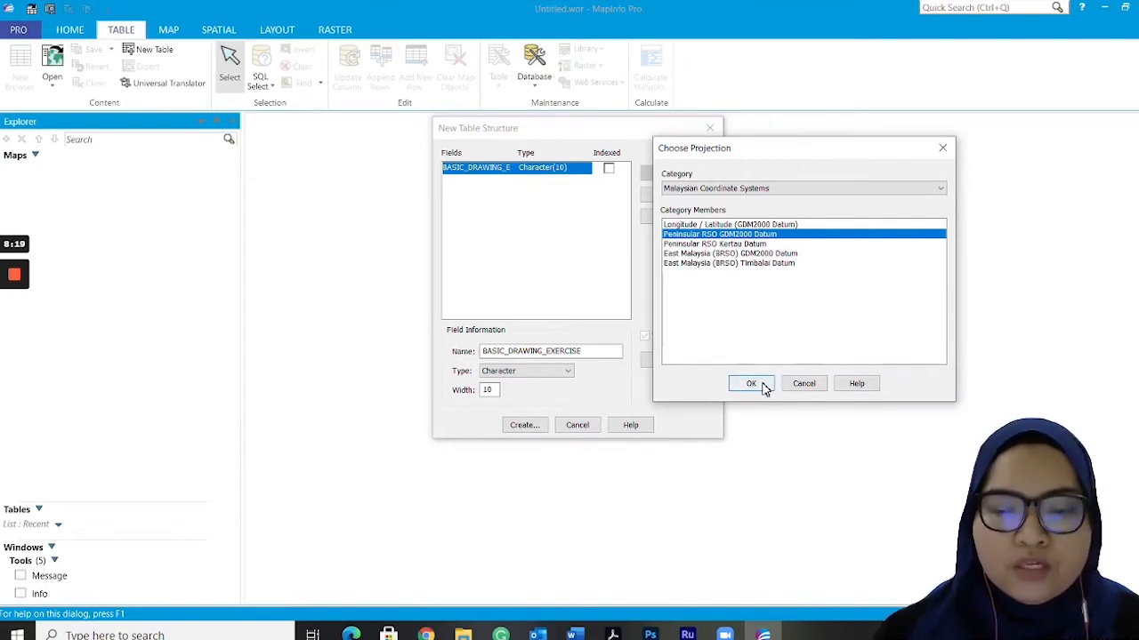
{"action": "left_click", "coordinate": [751, 383]}
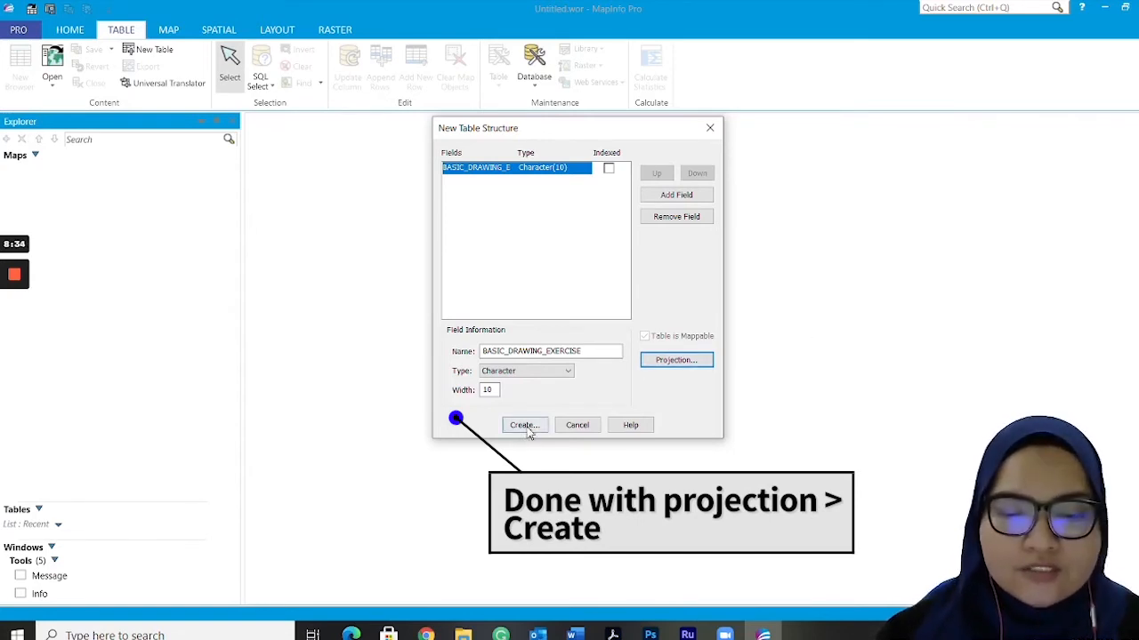
Step: Create the table with this structure, reaching the save dialog
{"action": "left_click", "coordinate": [524, 424]}
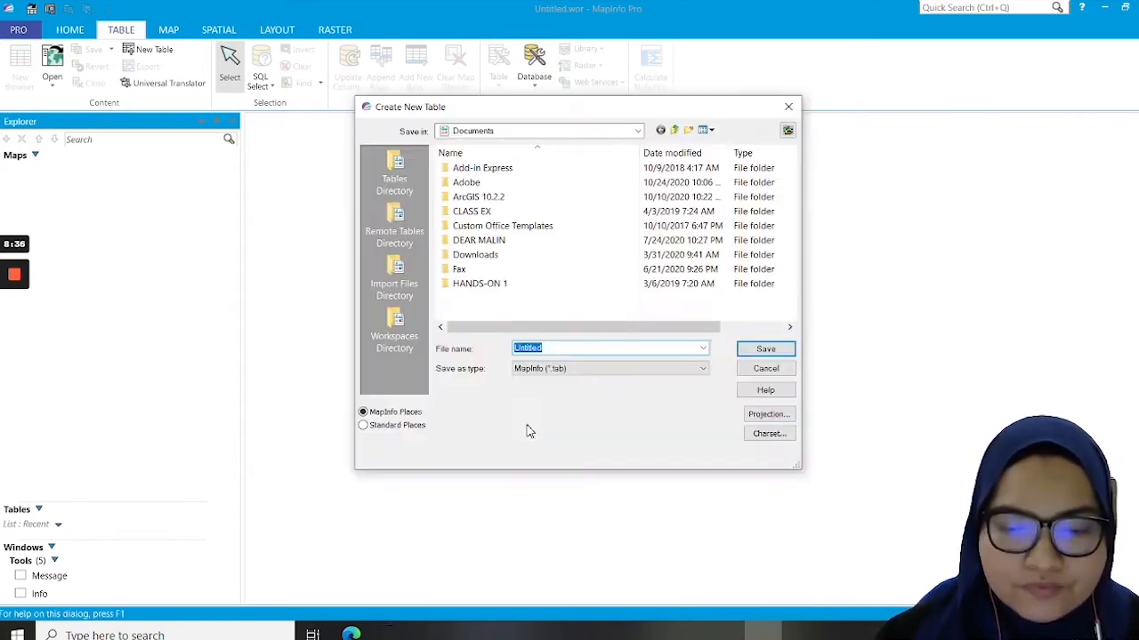
Step: Save the new table as EXERCISE_2 on the Desktop
{"action": "scroll", "scroll_direction": "down", "scroll_amount": 3}
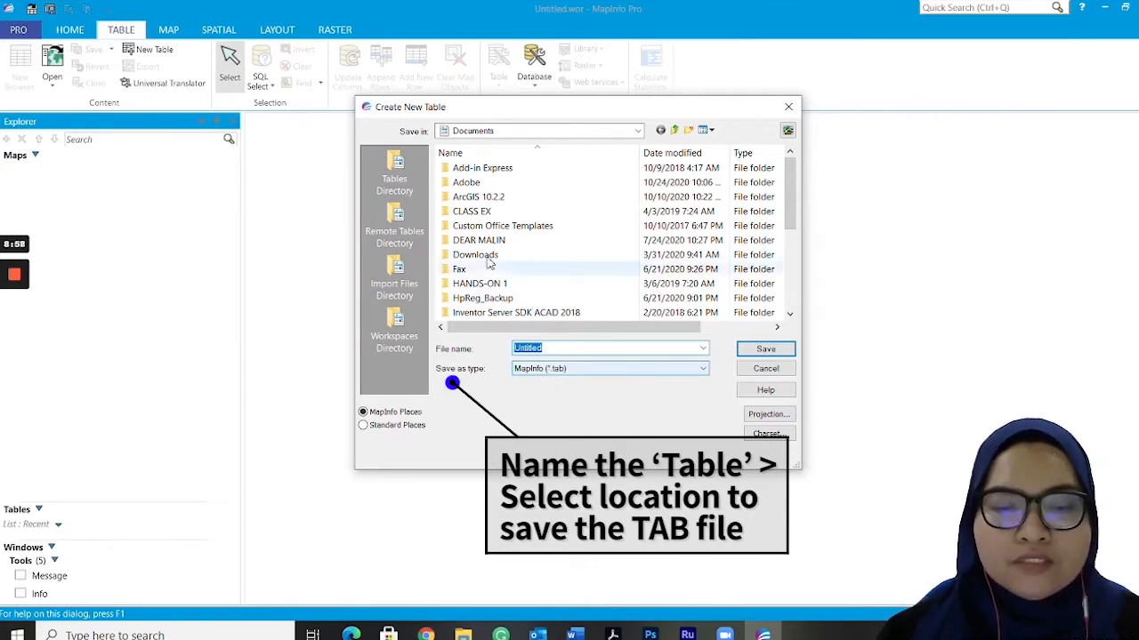
{"action": "left_click", "coordinate": [637, 131]}
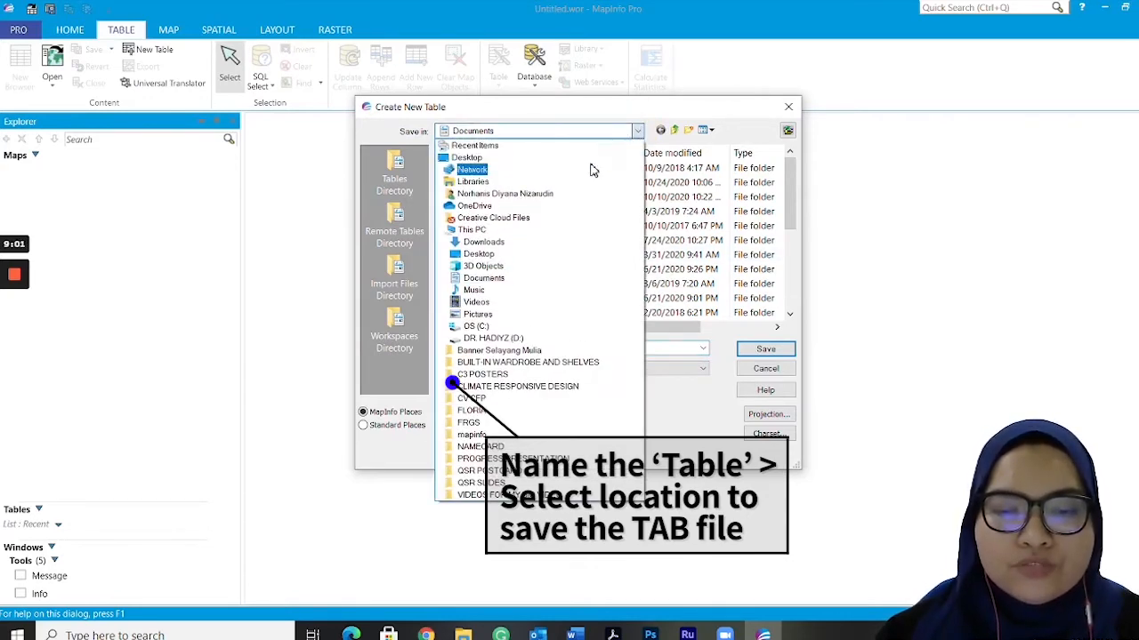
{"action": "left_click", "coordinate": [467, 156]}
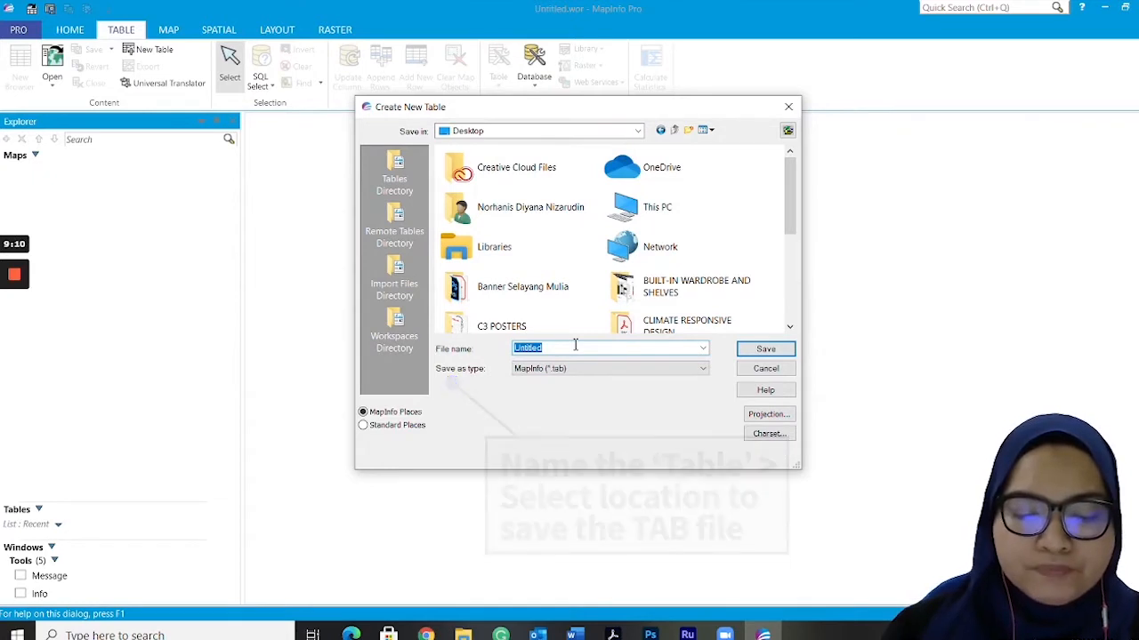
{"action": "type", "text": "E"}
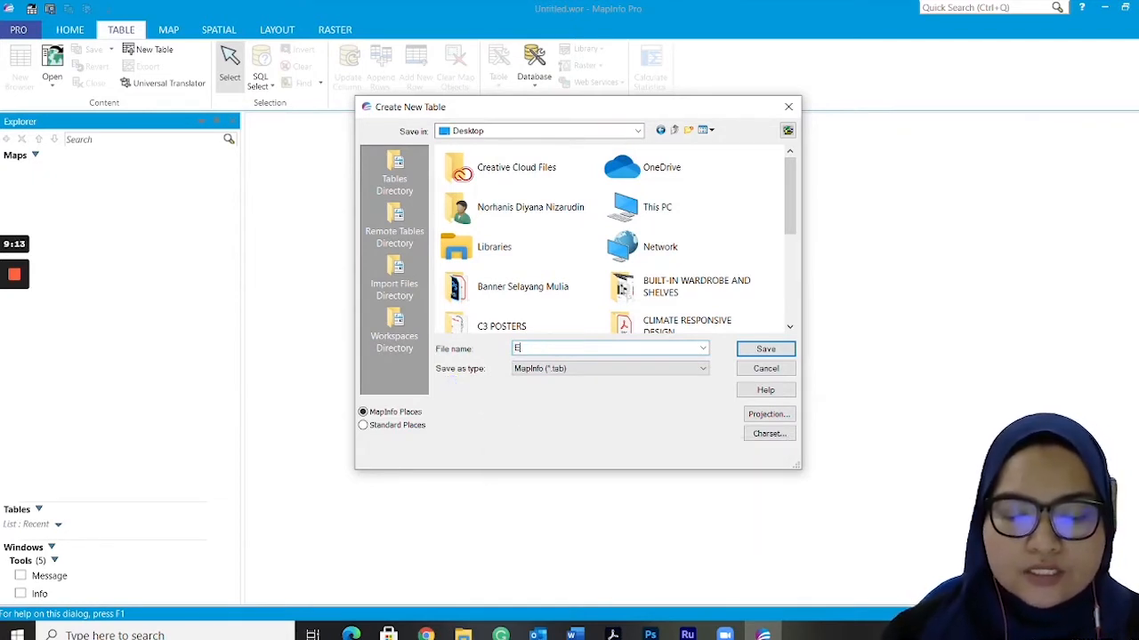
{"action": "type", "text": "XERCISE_2"}
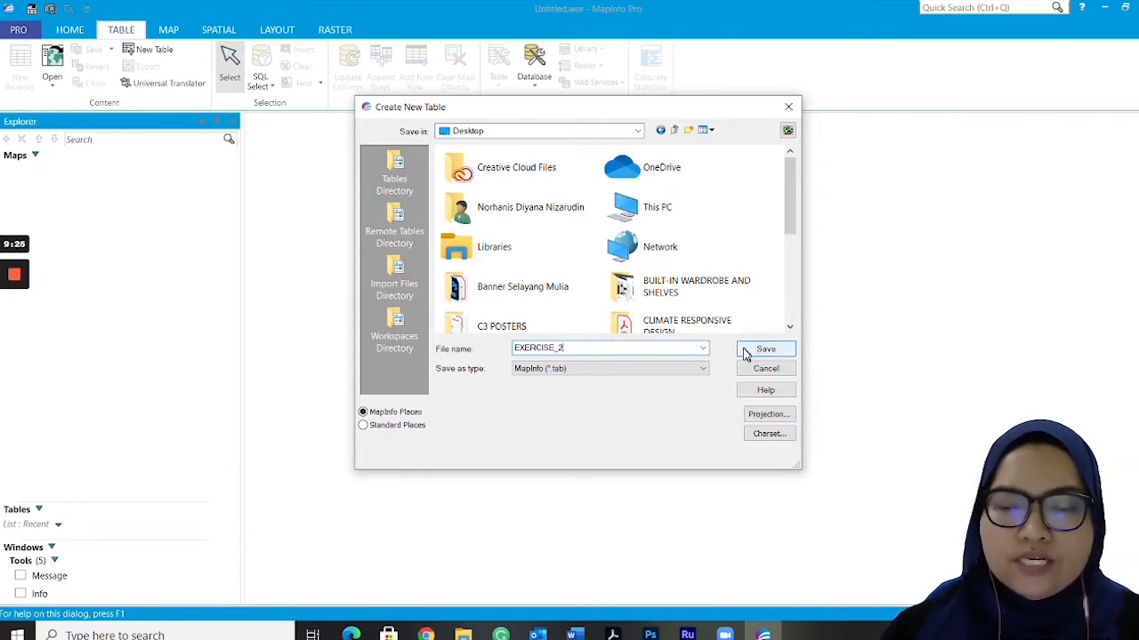
{"action": "left_click", "coordinate": [764, 348]}
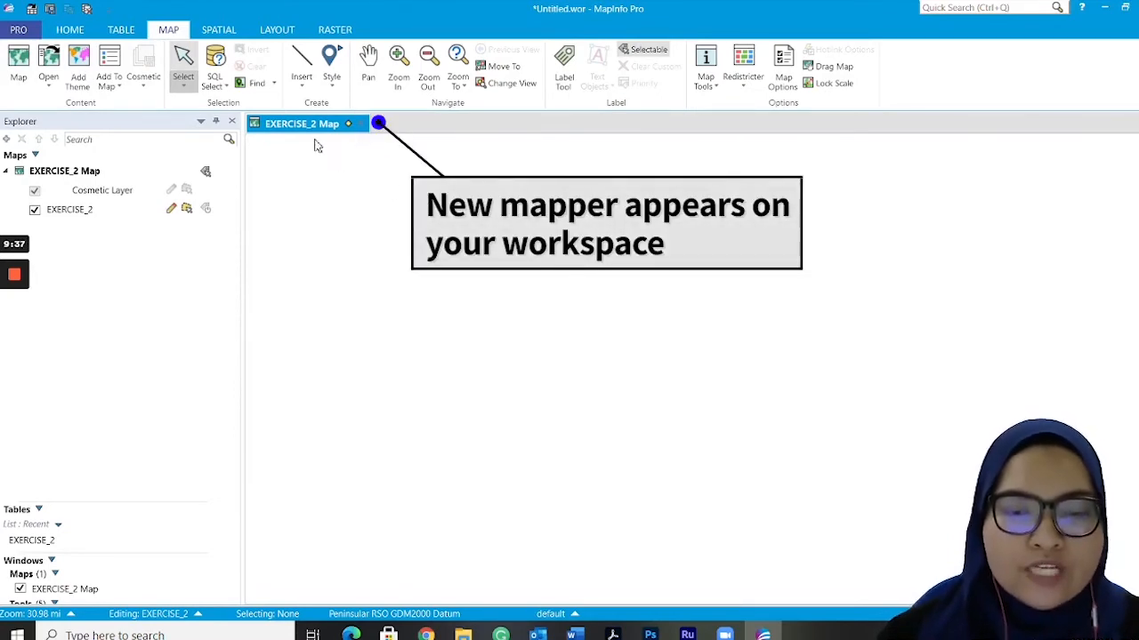
{"action": "mouse_move", "coordinate": [254, 183]}
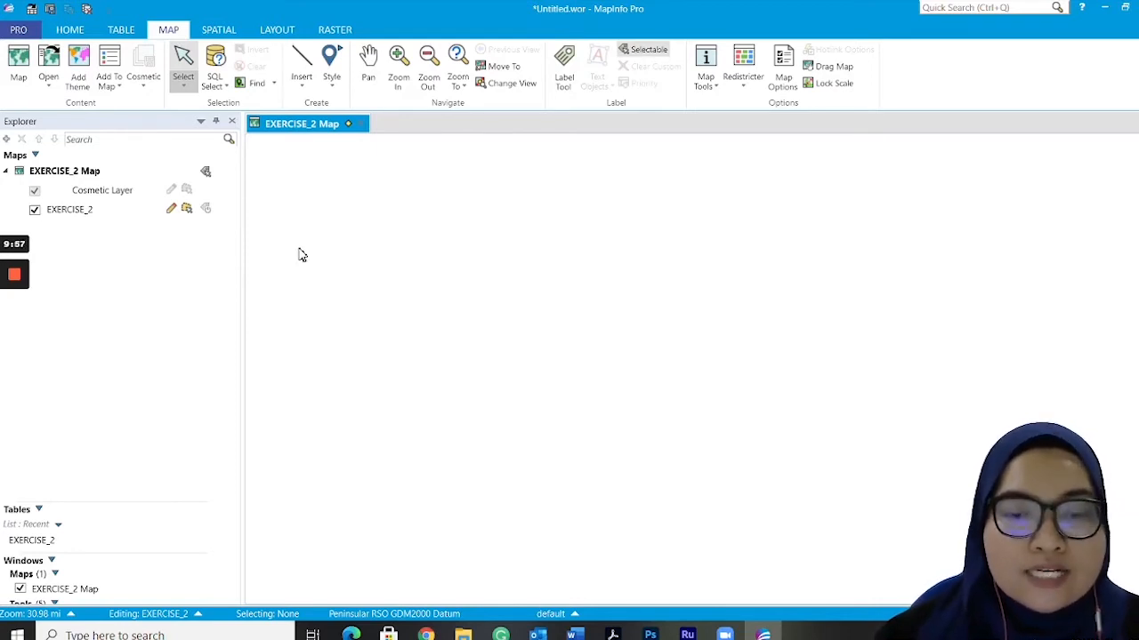
{"action": "mouse_move", "coordinate": [304, 229]}
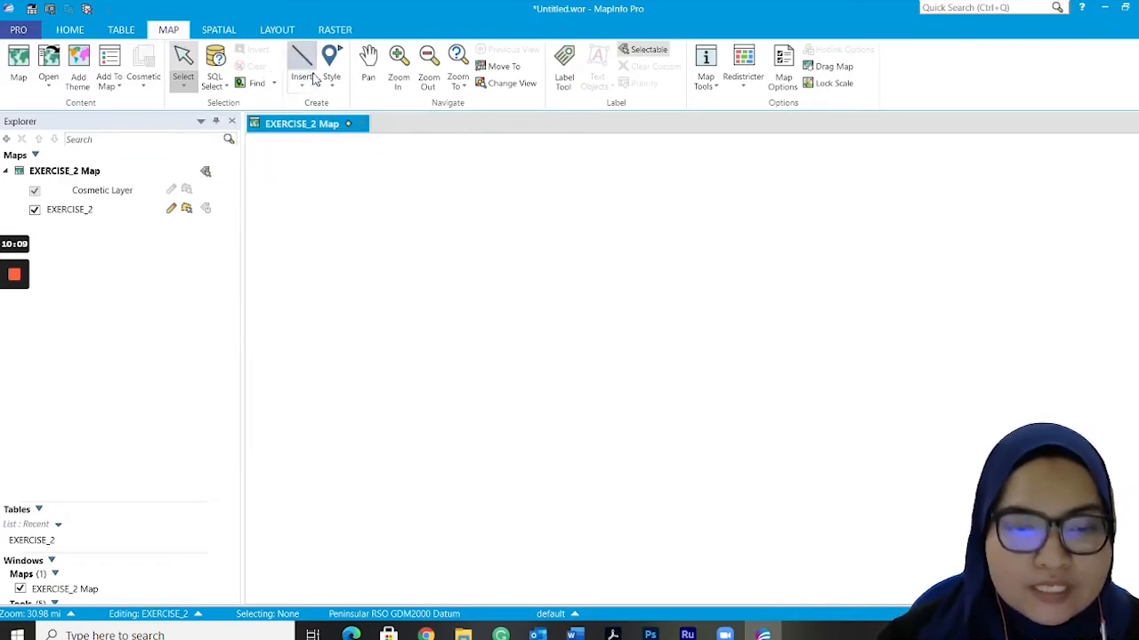
Step: Bring up the Insert gallery of drawable objects over the empty EXERCISE_2 map
{"action": "left_click", "coordinate": [301, 67]}
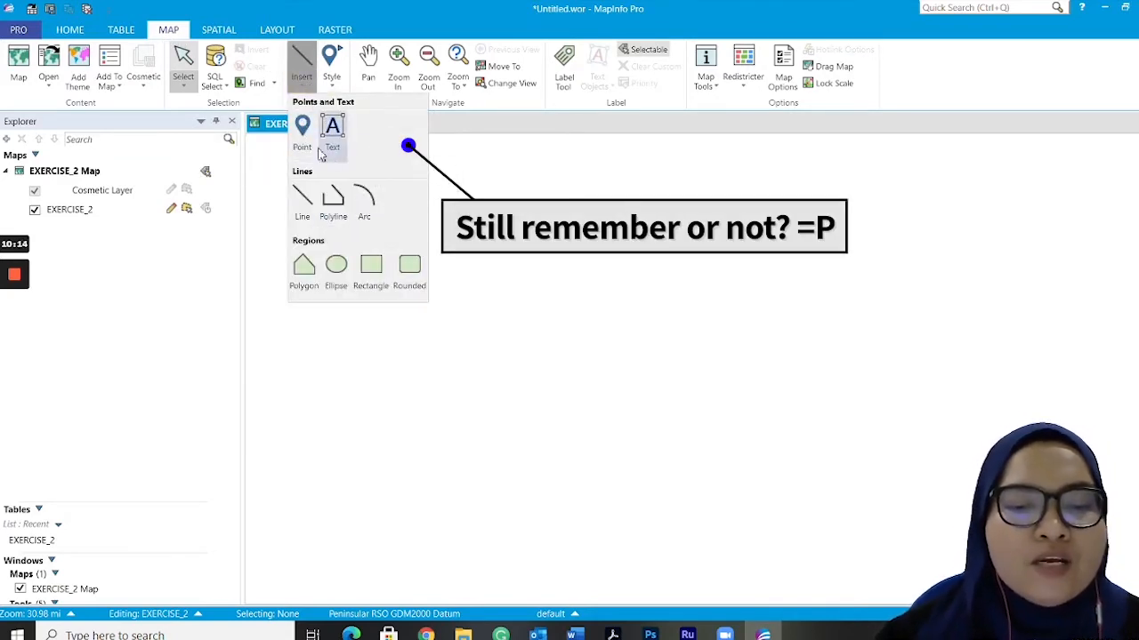
{"action": "mouse_move", "coordinate": [303, 134]}
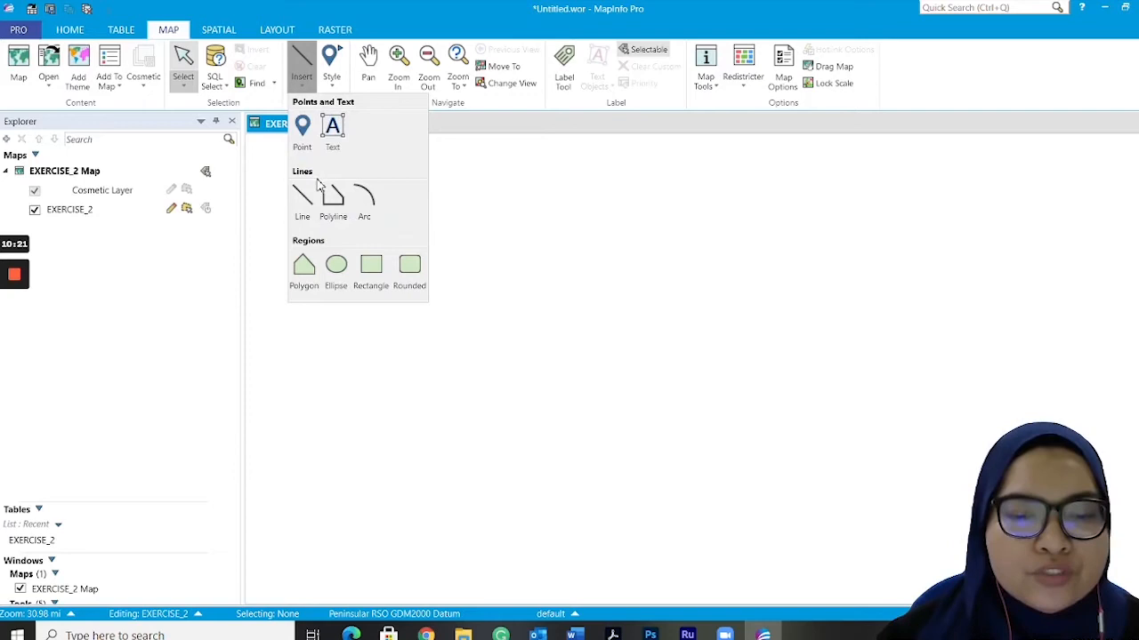
{"action": "mouse_move", "coordinate": [364, 200]}
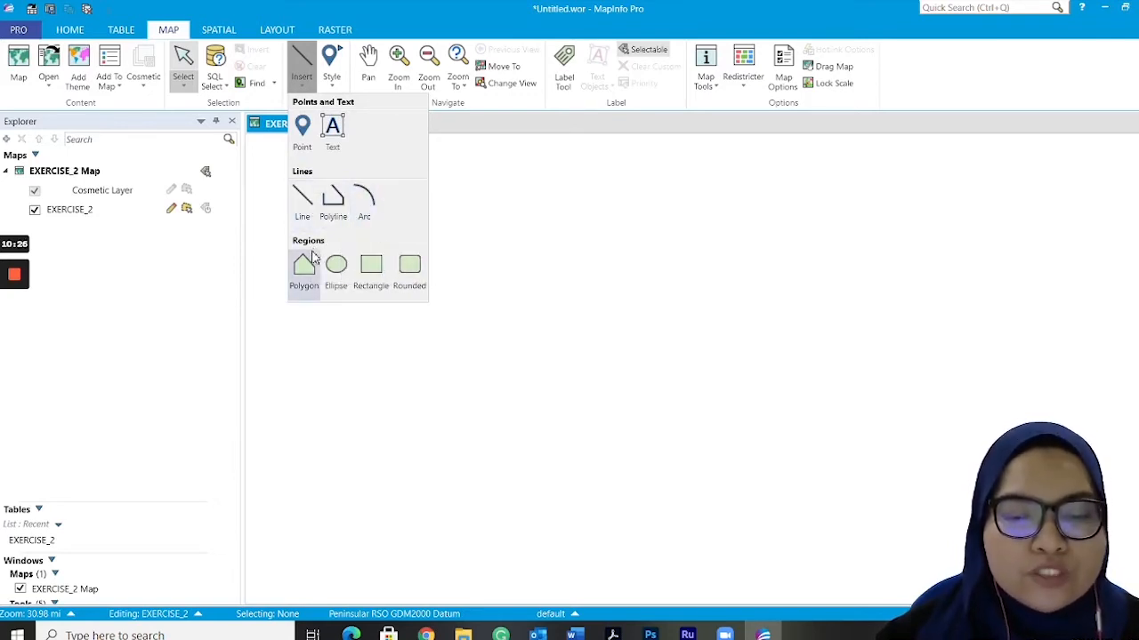
{"action": "mouse_move", "coordinate": [409, 267]}
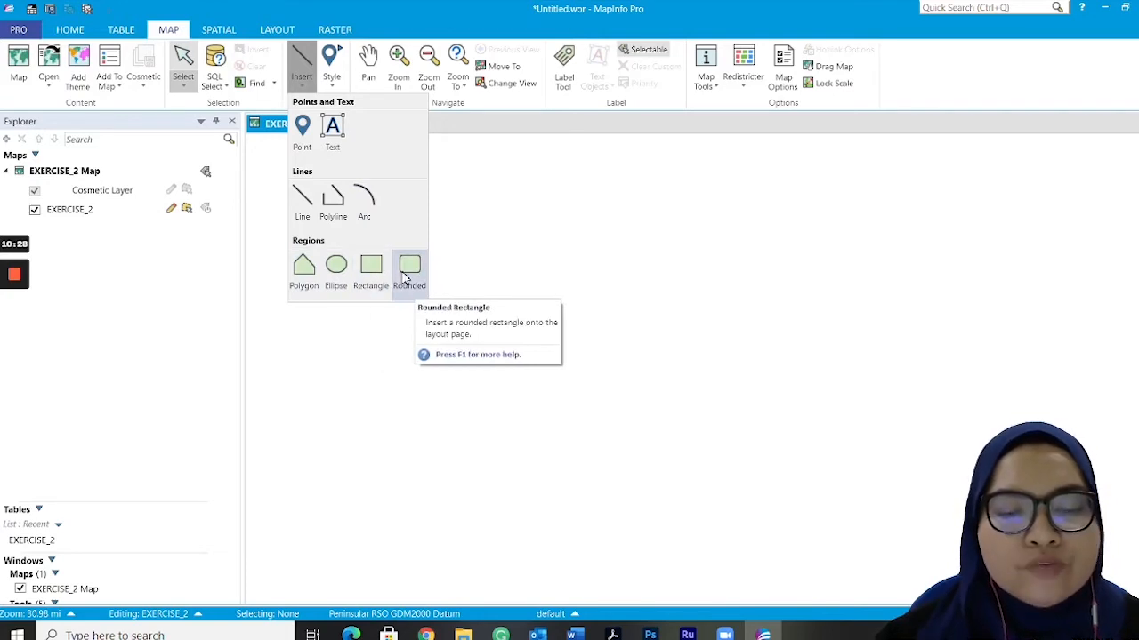
{"action": "mouse_move", "coordinate": [387, 155]}
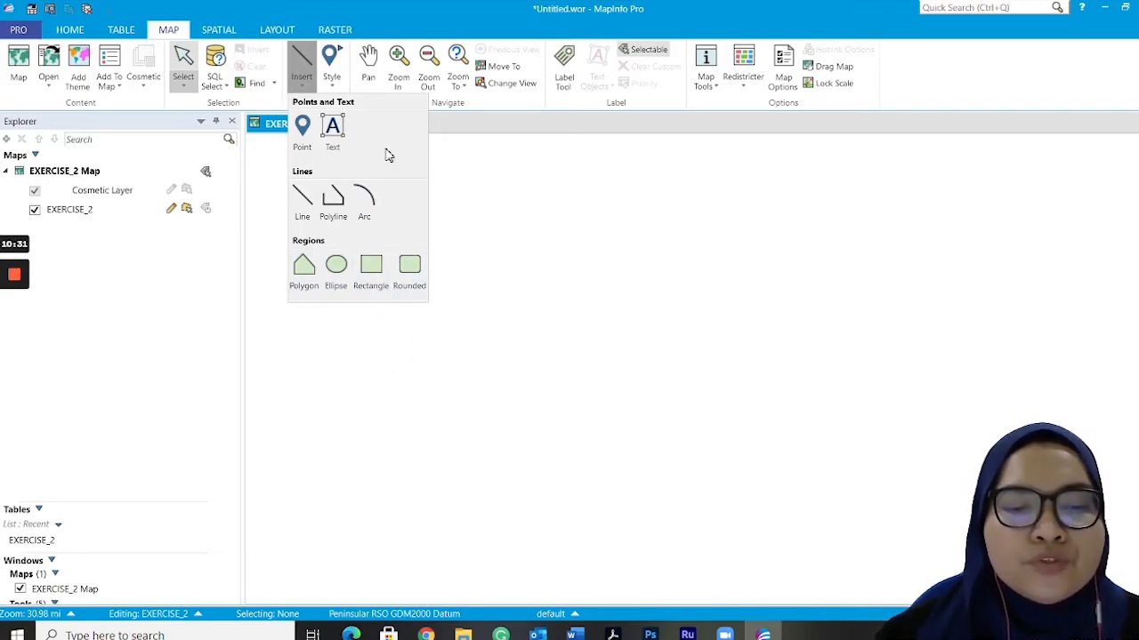
{"action": "mouse_move", "coordinate": [301, 129]}
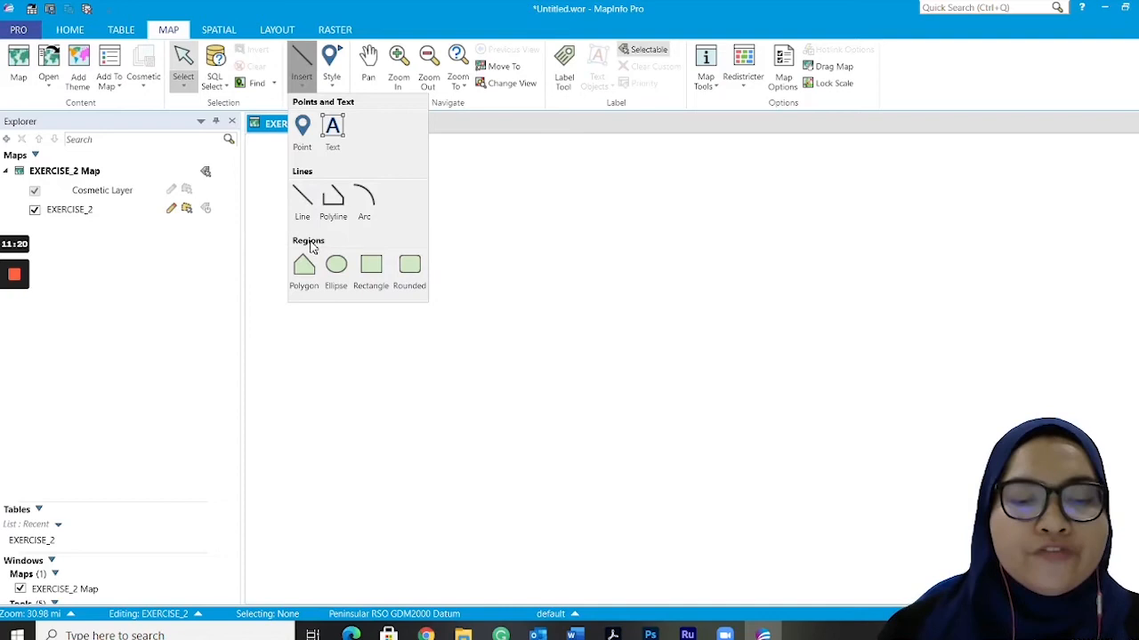
{"action": "mouse_move", "coordinate": [370, 263]}
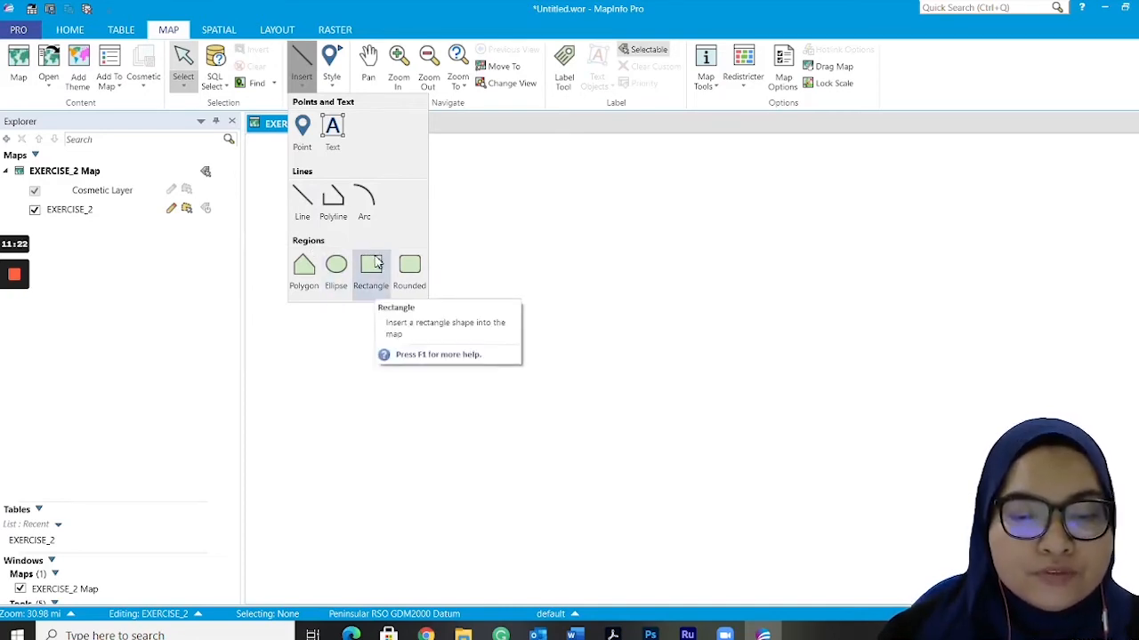
{"action": "mouse_move", "coordinate": [384, 262]}
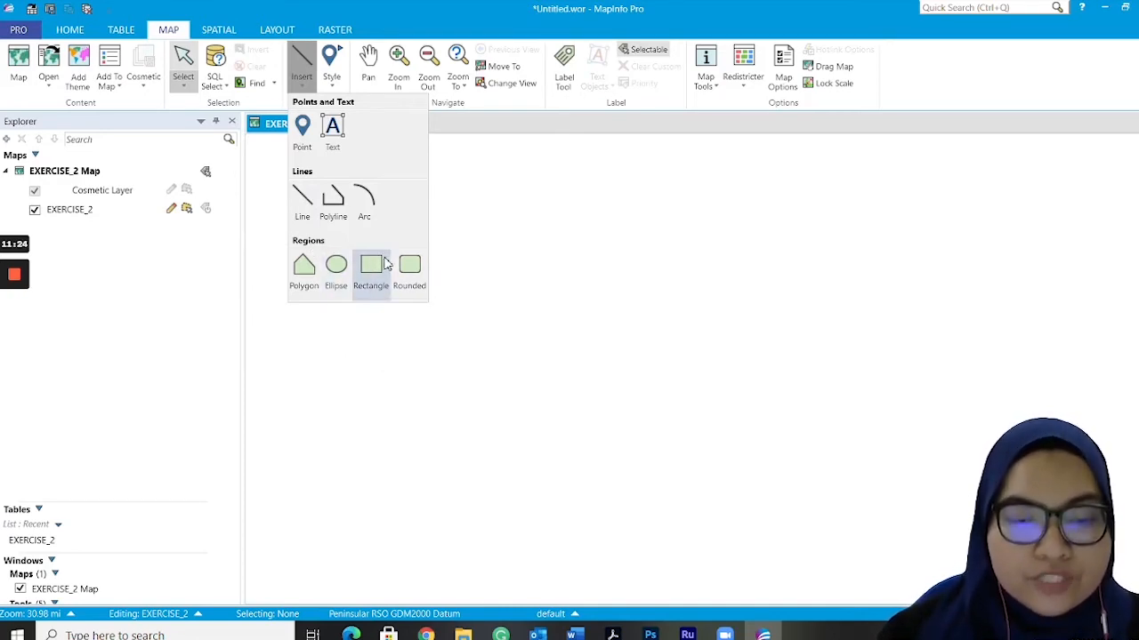
{"action": "mouse_move", "coordinate": [371, 267]}
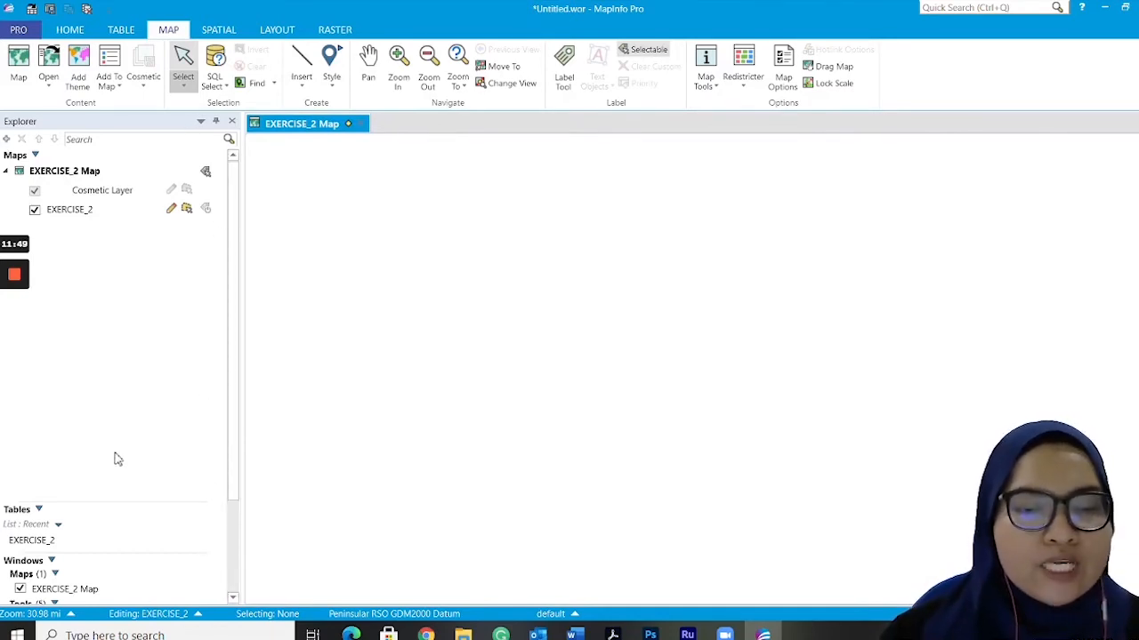
{"action": "mouse_move", "coordinate": [107, 253]}
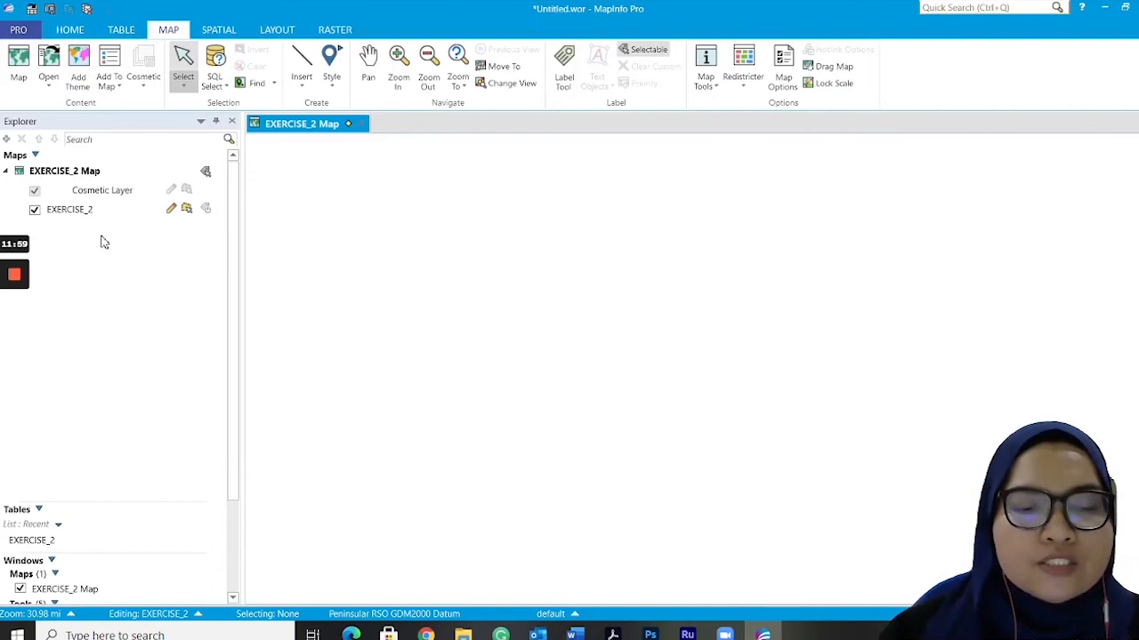
Step: Make EXERCISE_2 the selected editable layer instead of the Cosmetic Layer and return to the MAP tab
{"action": "left_click", "coordinate": [69, 209]}
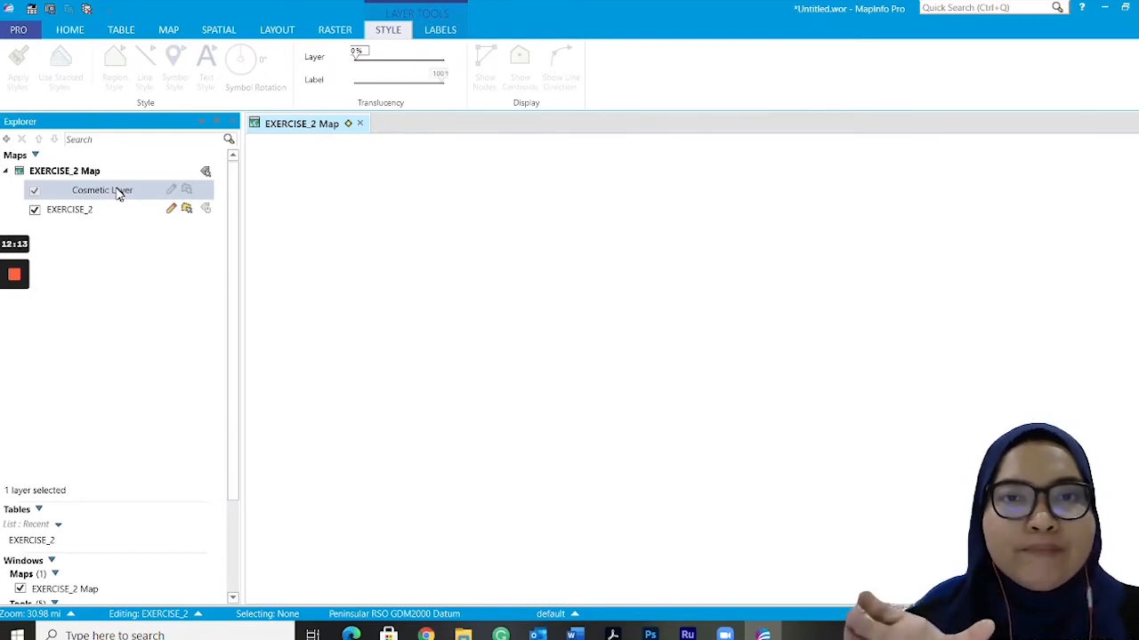
{"action": "left_click", "coordinate": [70, 209]}
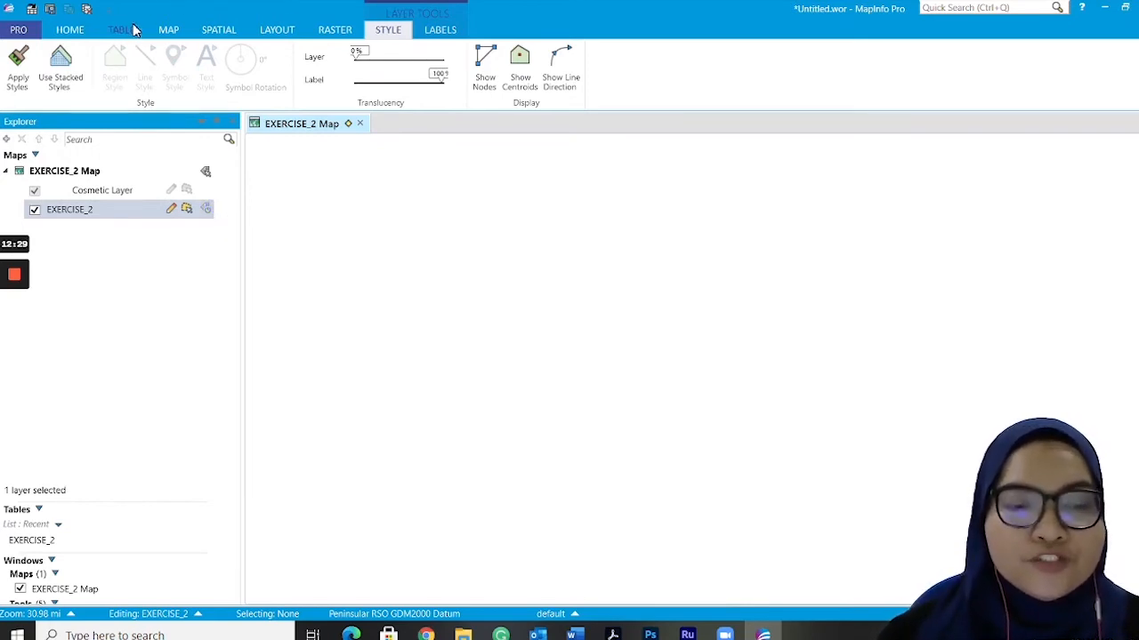
{"action": "left_click", "coordinate": [168, 30]}
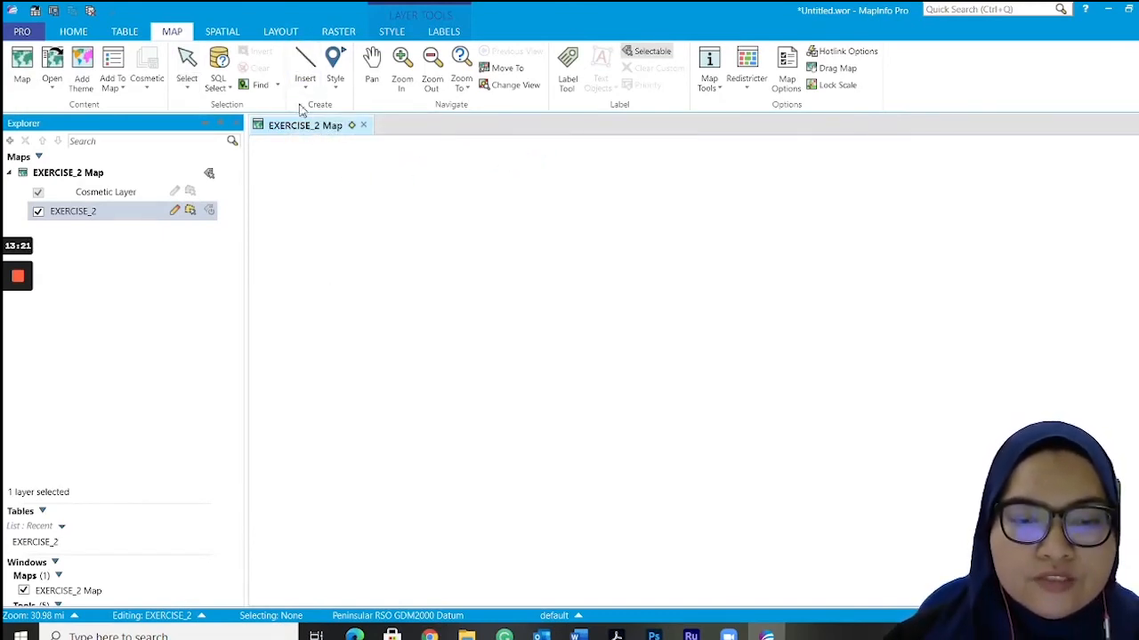
Step: Place star point symbols near the upper left of the EXERCISE_2 map
{"action": "left_click", "coordinate": [304, 67]}
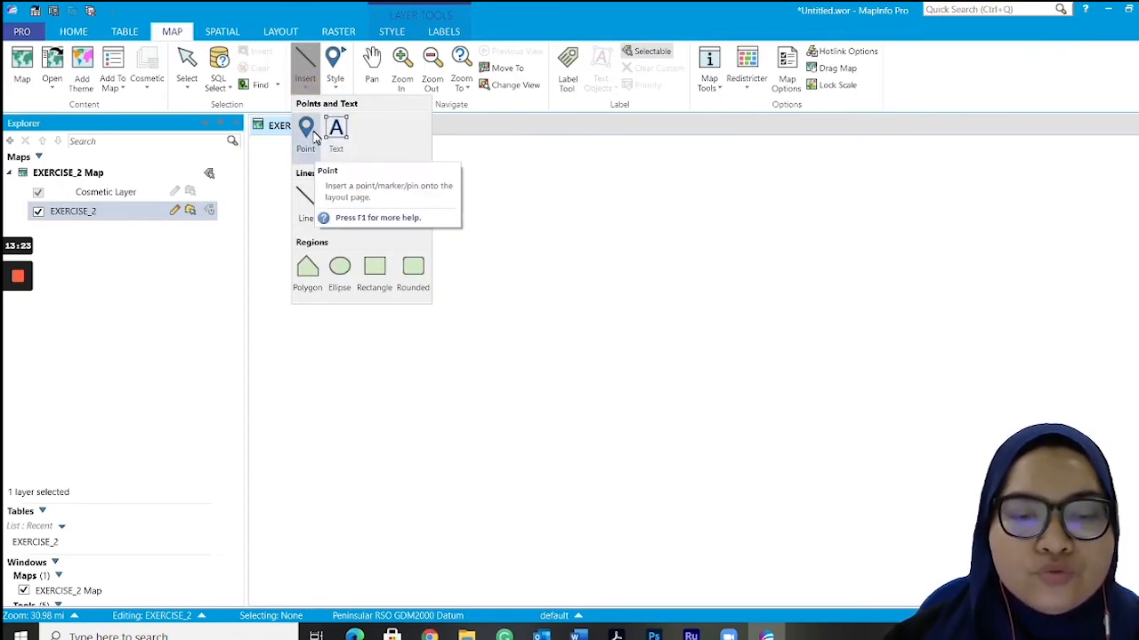
{"action": "left_click", "coordinate": [305, 134]}
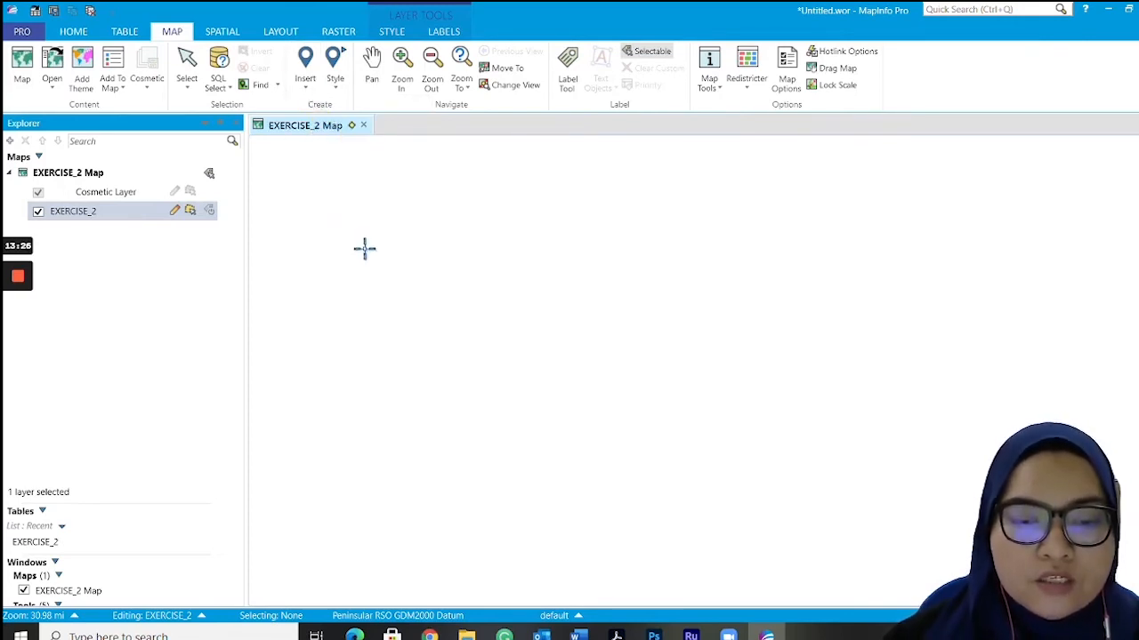
{"action": "left_click", "coordinate": [305, 66]}
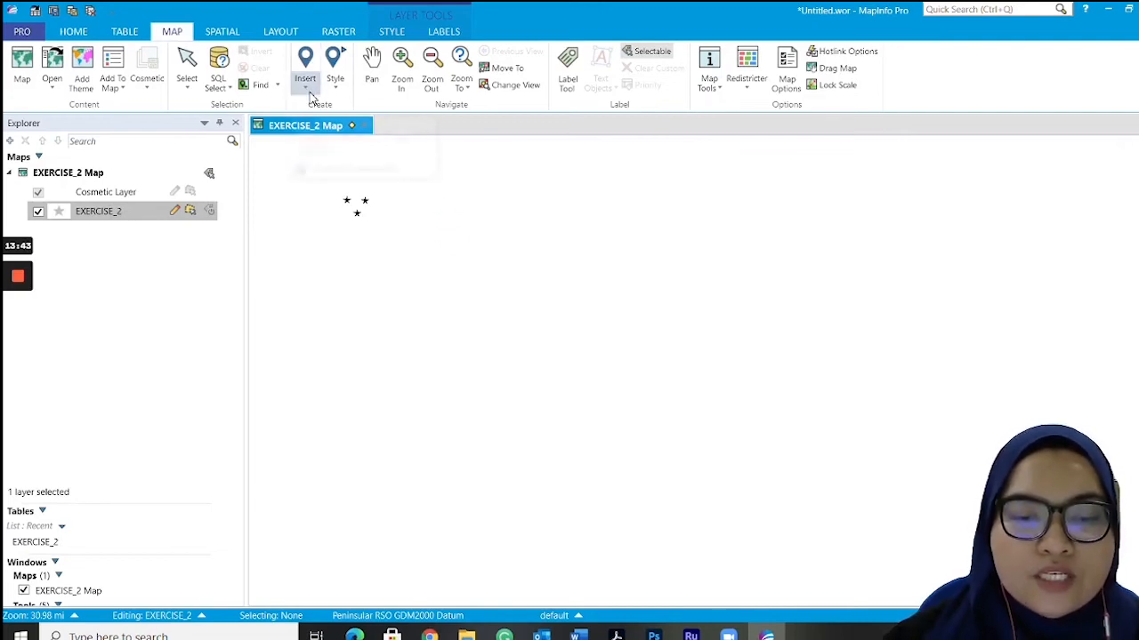
Step: Add a text label 'GIS IN LANDSCAPE ARCHITECTURE' beside the stars
{"action": "left_click", "coordinate": [305, 79]}
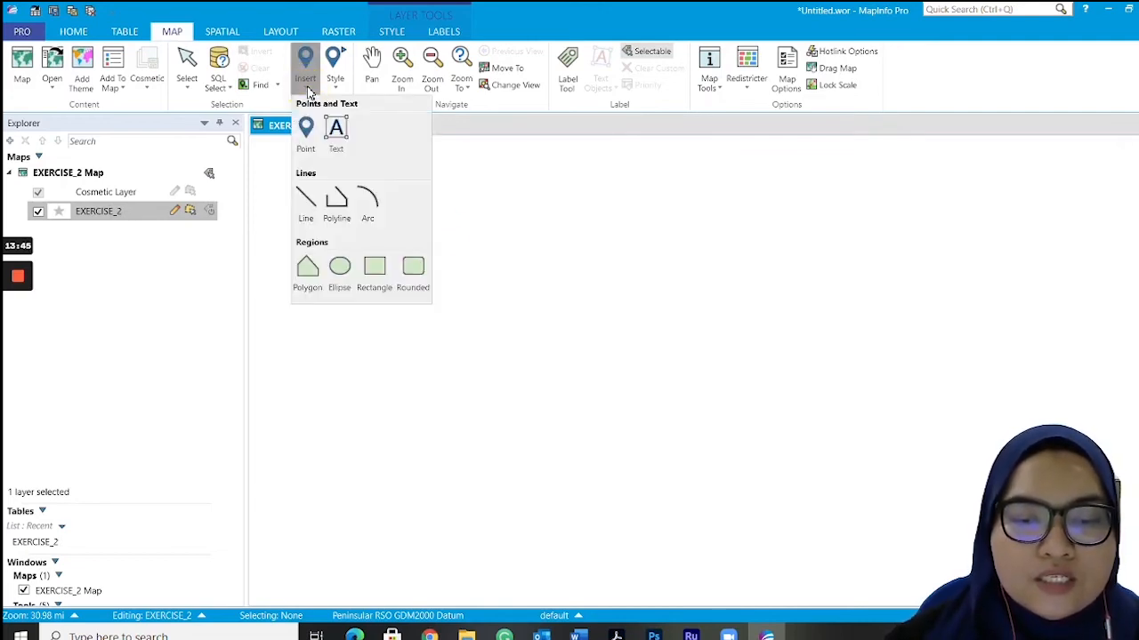
{"action": "left_click", "coordinate": [336, 133]}
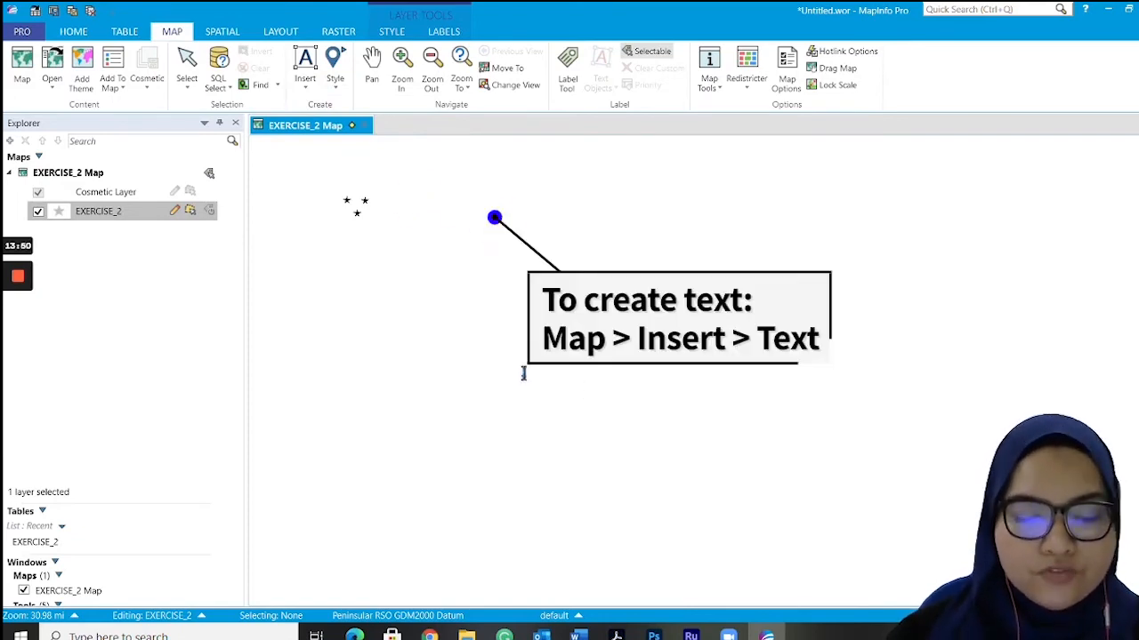
{"action": "type", "text": "GIS IN LANDSCA"}
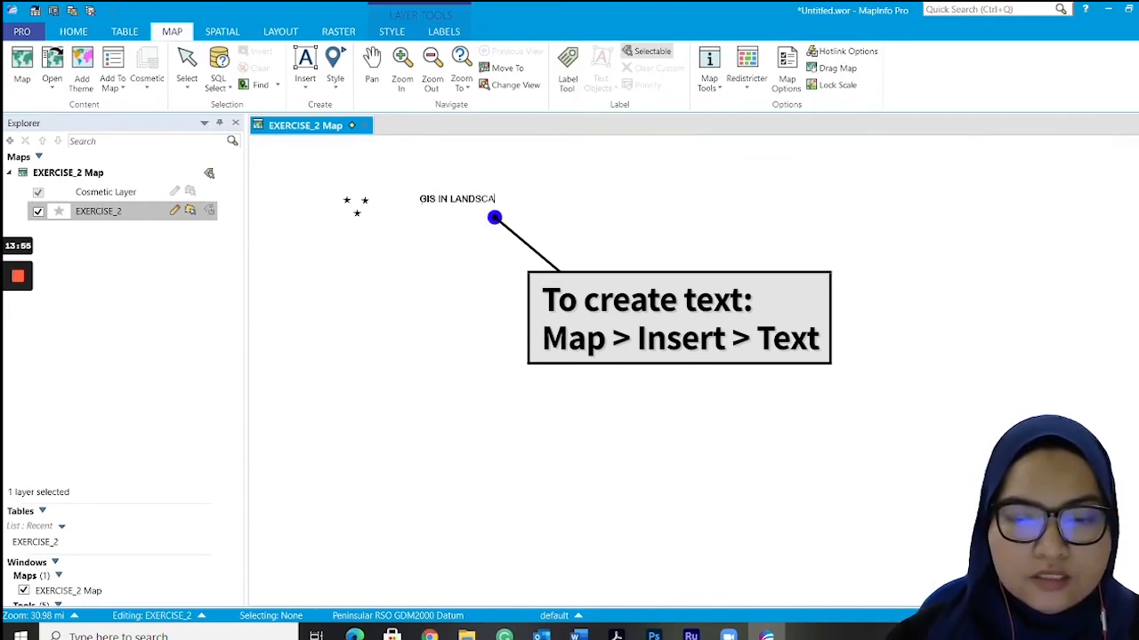
{"action": "type", "text": "PE ARCHITECTURE"}
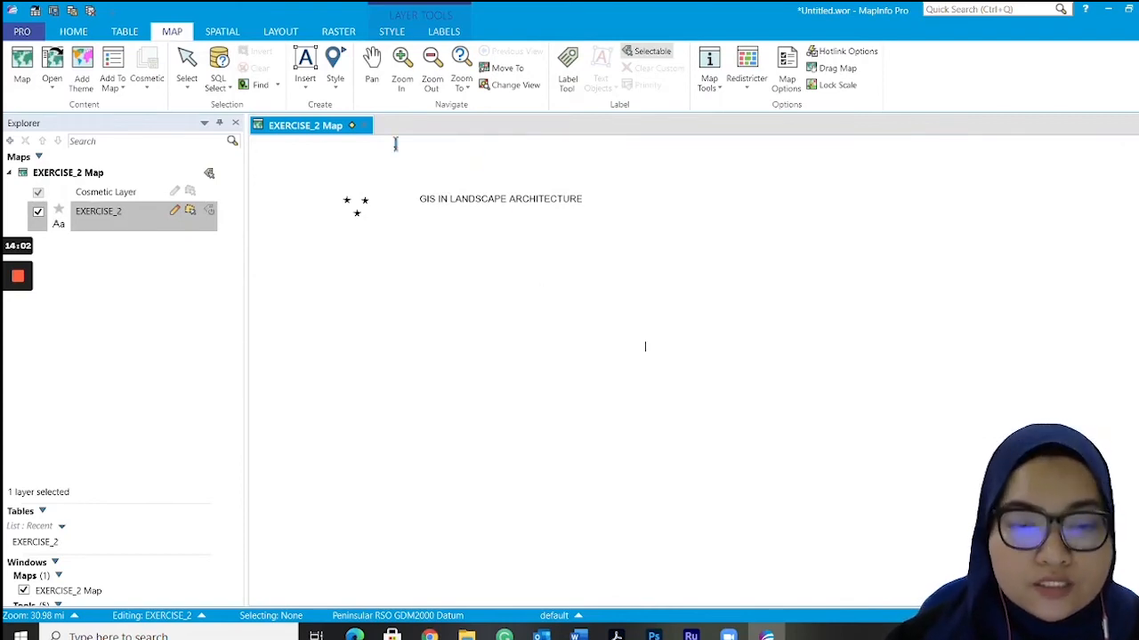
Step: Draw crossed straight lines, a bent polyline and a five-sided pentagon outline below the title
{"action": "left_click", "coordinate": [305, 62]}
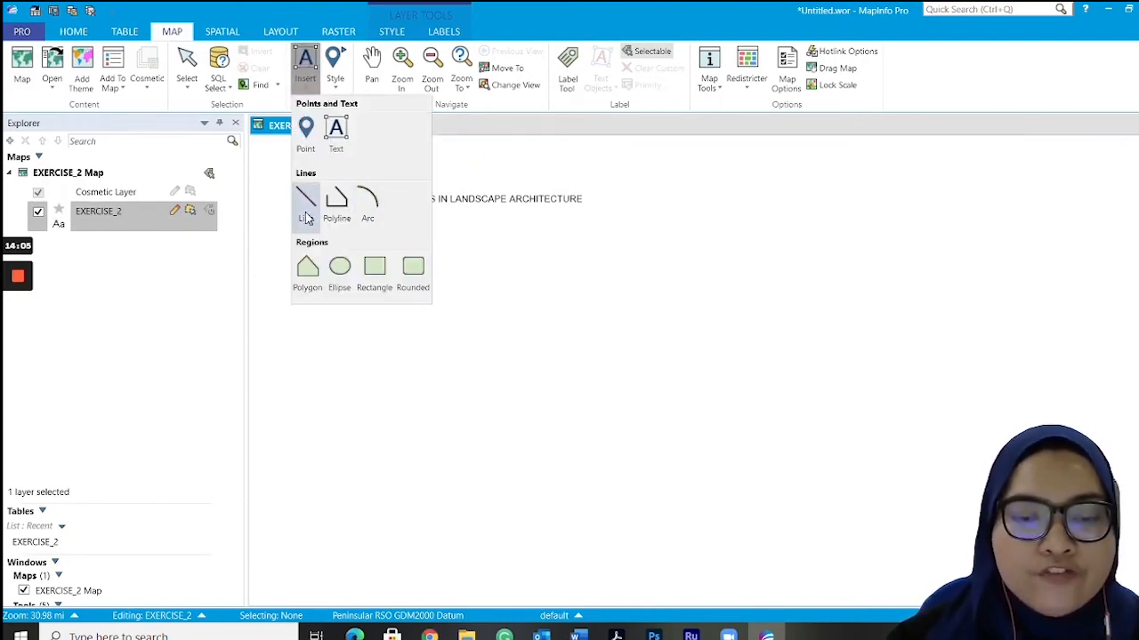
{"action": "left_click", "coordinate": [305, 200]}
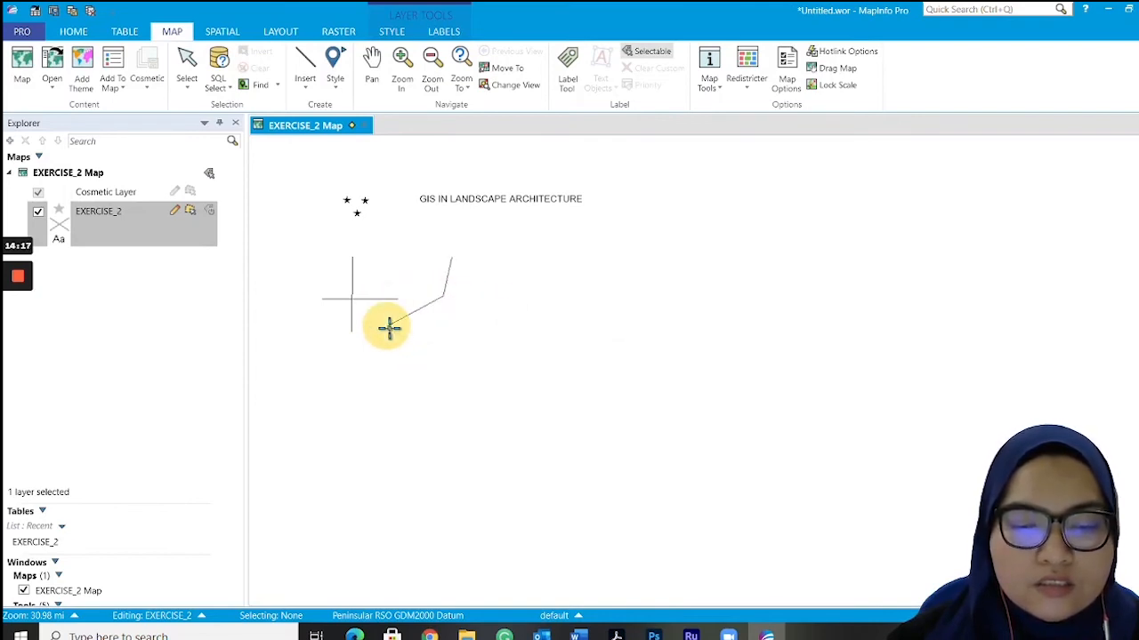
{"action": "left_click", "coordinate": [305, 66]}
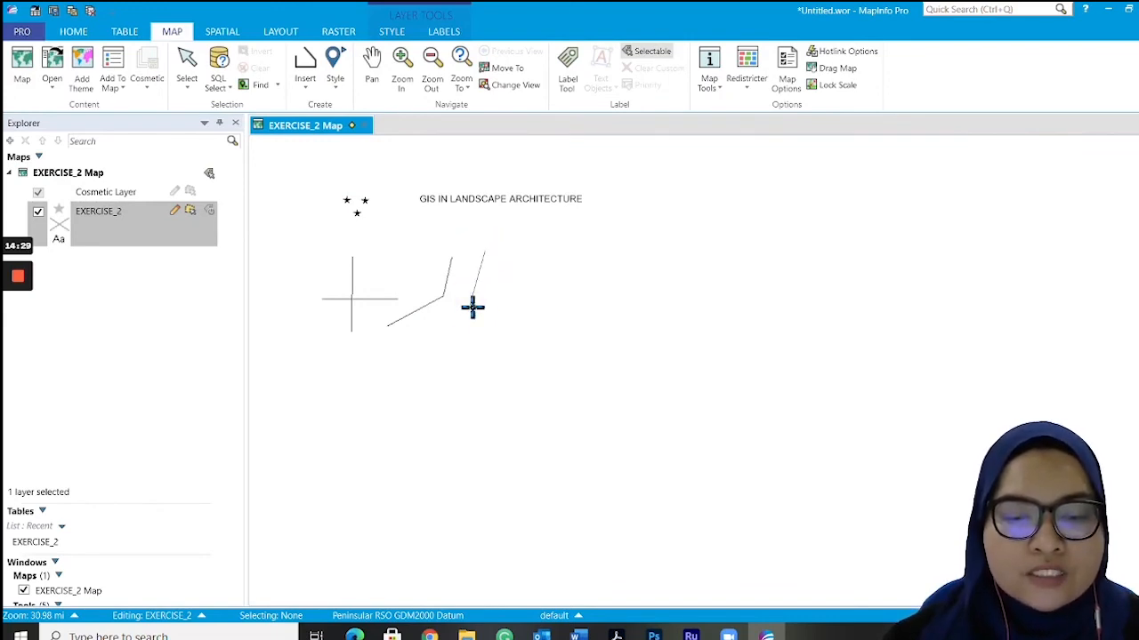
{"action": "left_click", "coordinate": [596, 266]}
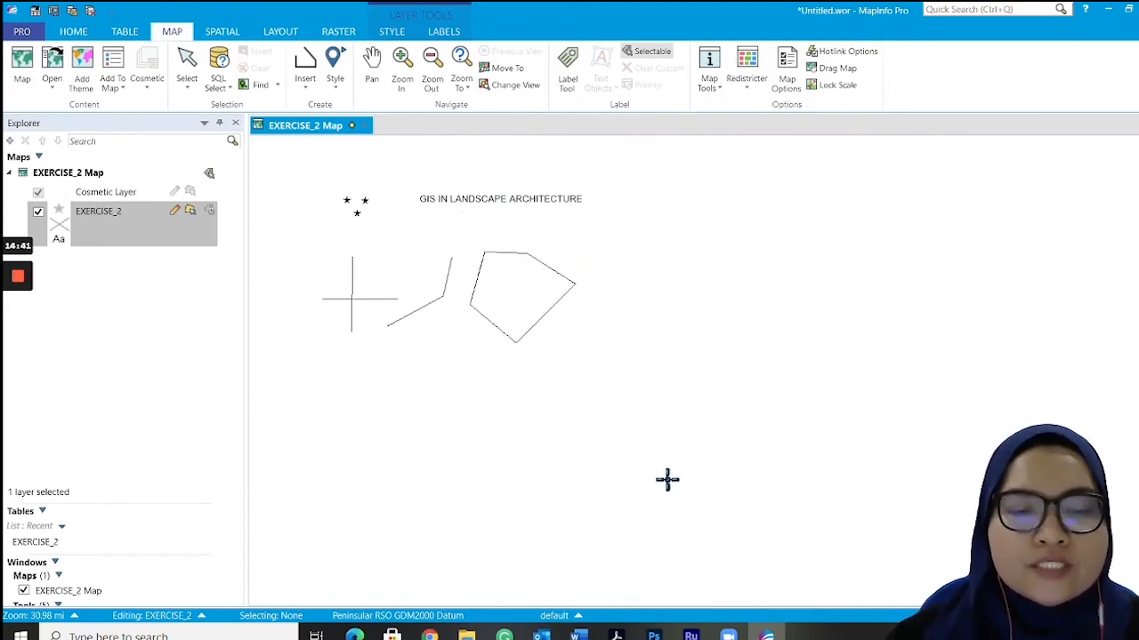
{"action": "left_click", "coordinate": [305, 71]}
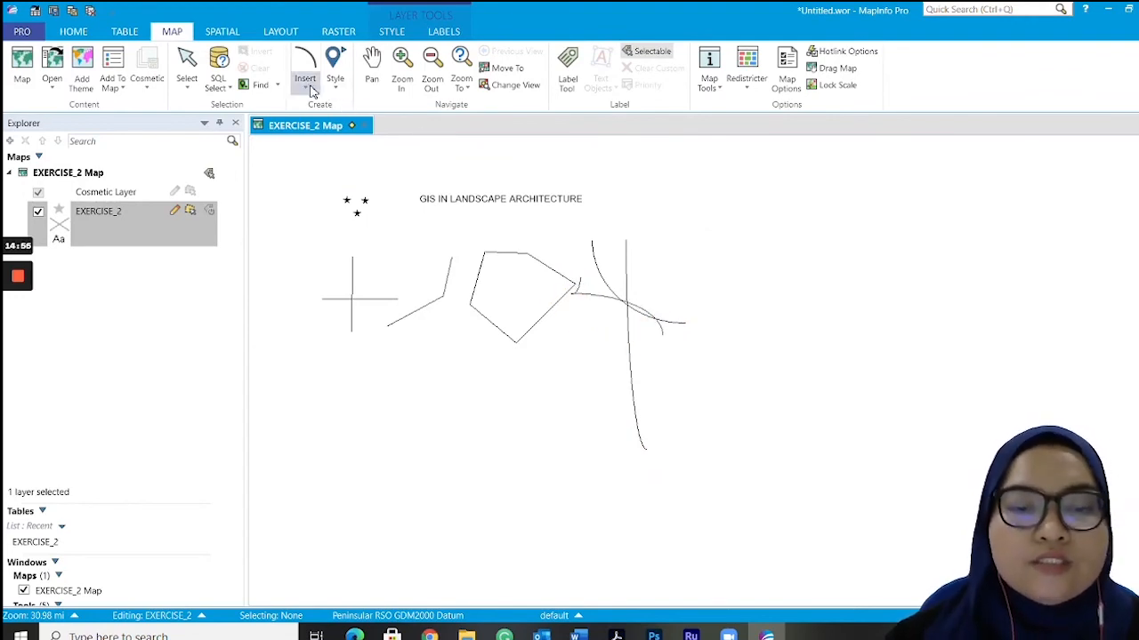
Step: Draw a second pentagon, an ellipse and a rounded rectangle in the lower map, then clear the selection
{"action": "left_click", "coordinate": [305, 78]}
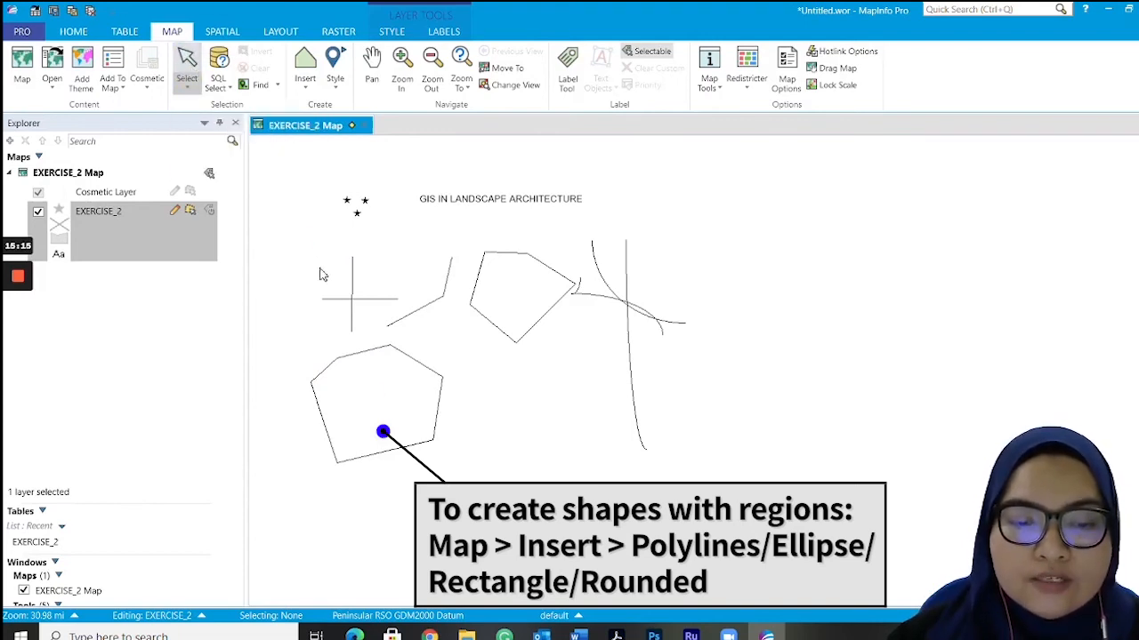
{"action": "left_click", "coordinate": [369, 393]}
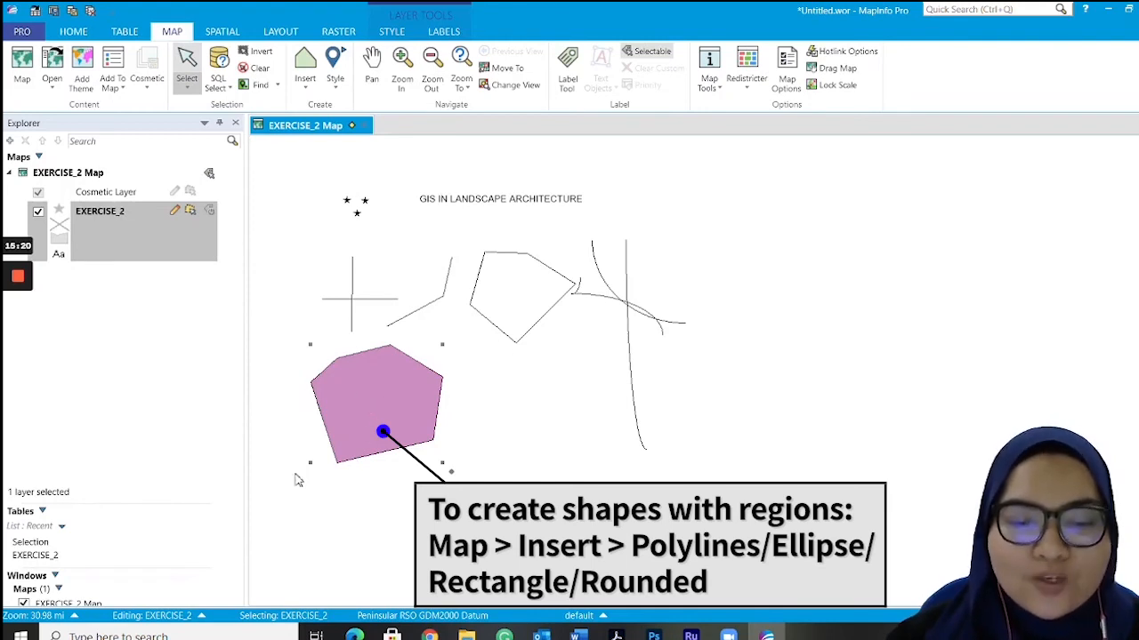
{"action": "mouse_move", "coordinate": [398, 403]}
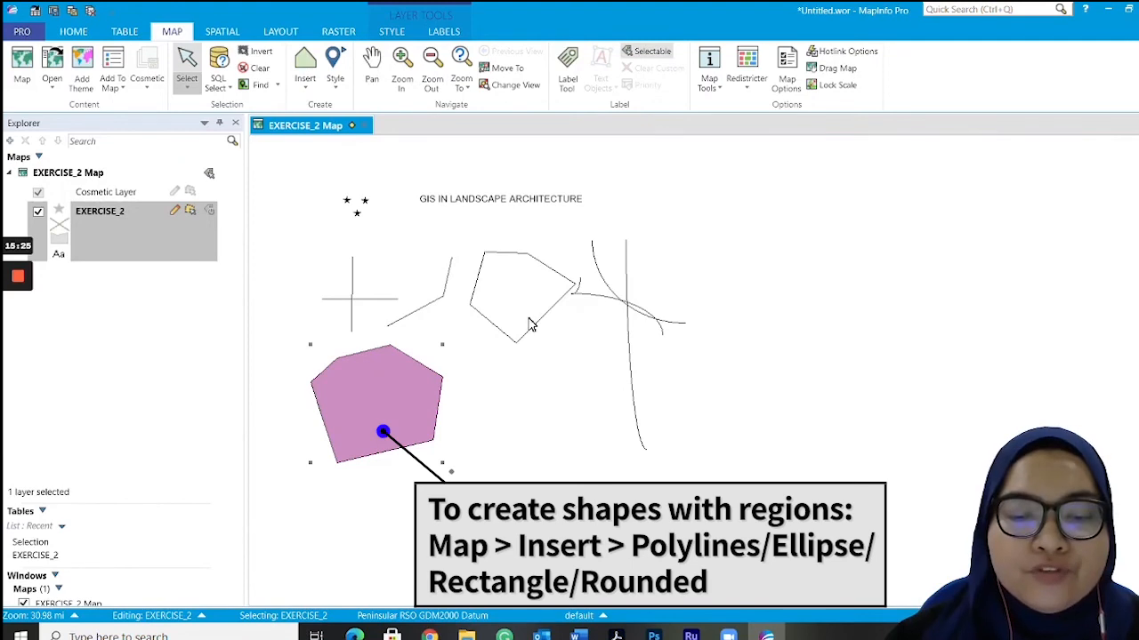
{"action": "left_click", "coordinate": [525, 293]}
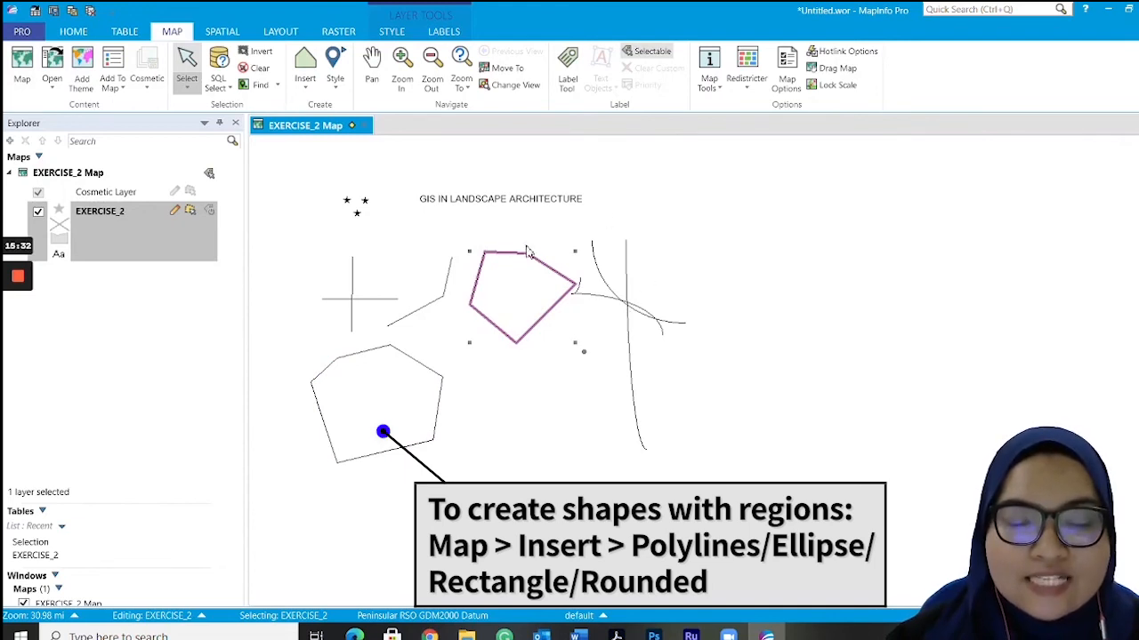
{"action": "left_click", "coordinate": [377, 404]}
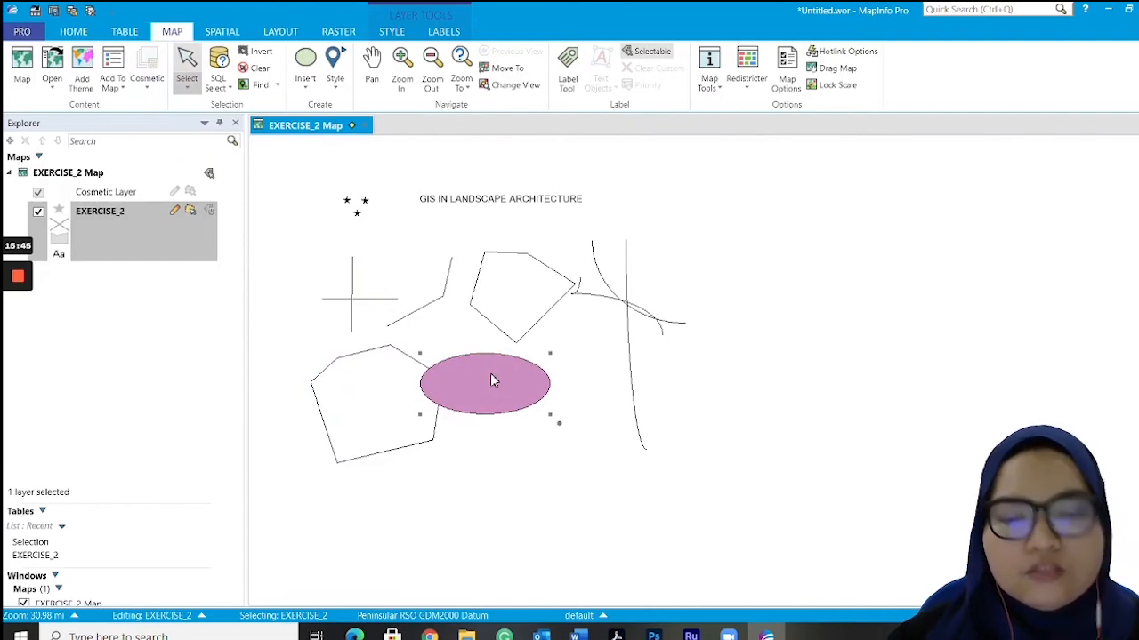
{"action": "left_click", "coordinate": [305, 67]}
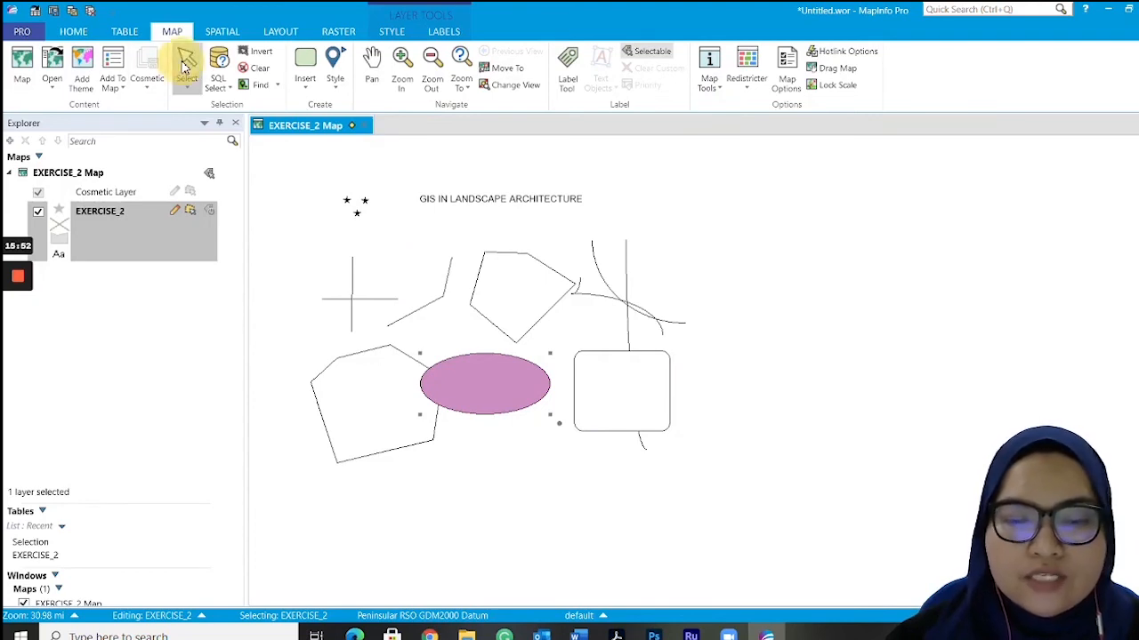
{"action": "left_click", "coordinate": [811, 362]}
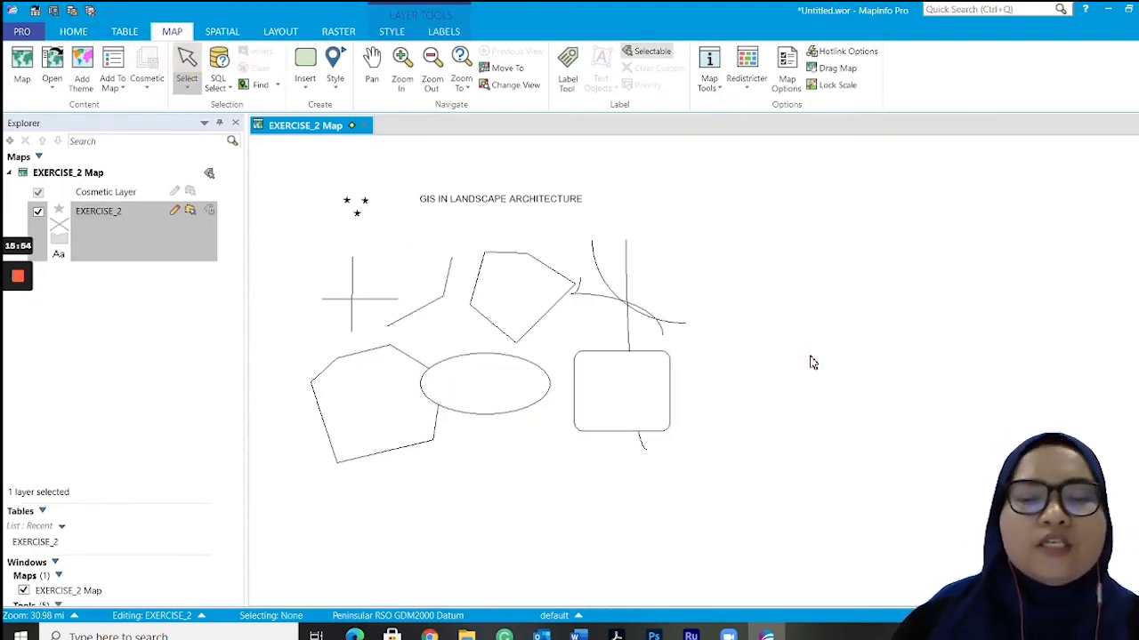
{"action": "mouse_move", "coordinate": [335, 67]}
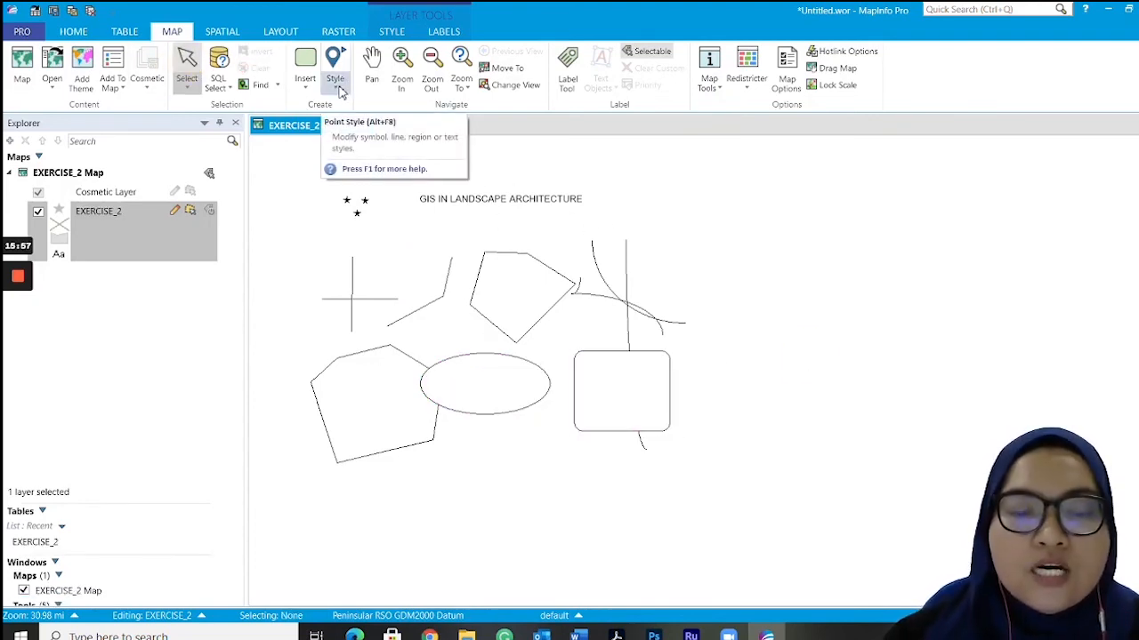
Step: Change the point style from a star to a blue square symbol
{"action": "left_click", "coordinate": [336, 82]}
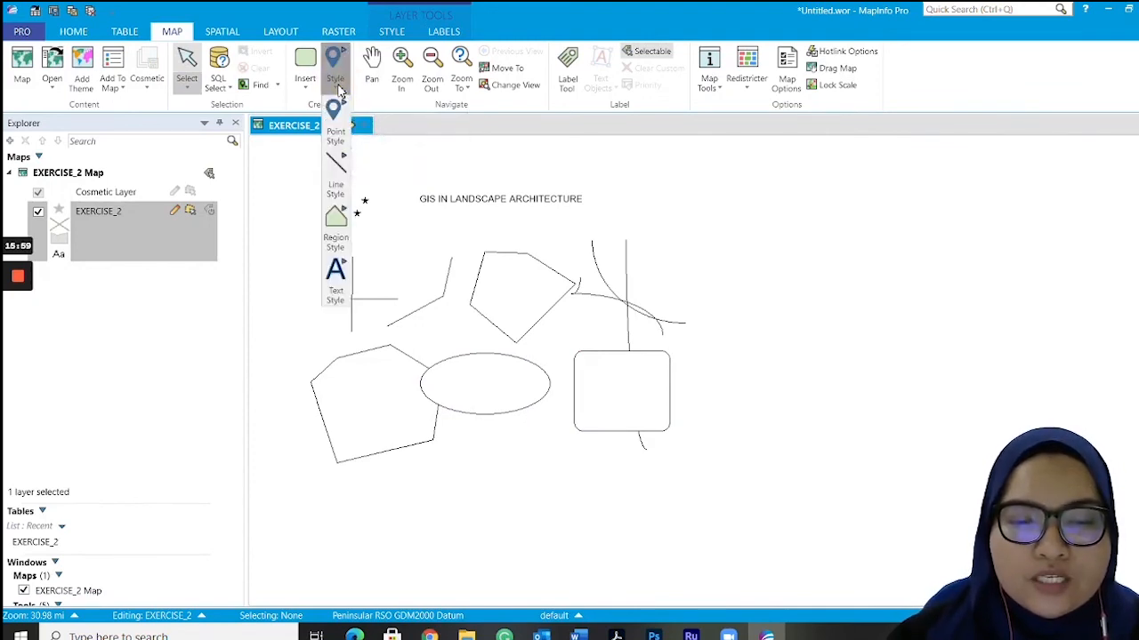
{"action": "left_click", "coordinate": [336, 124]}
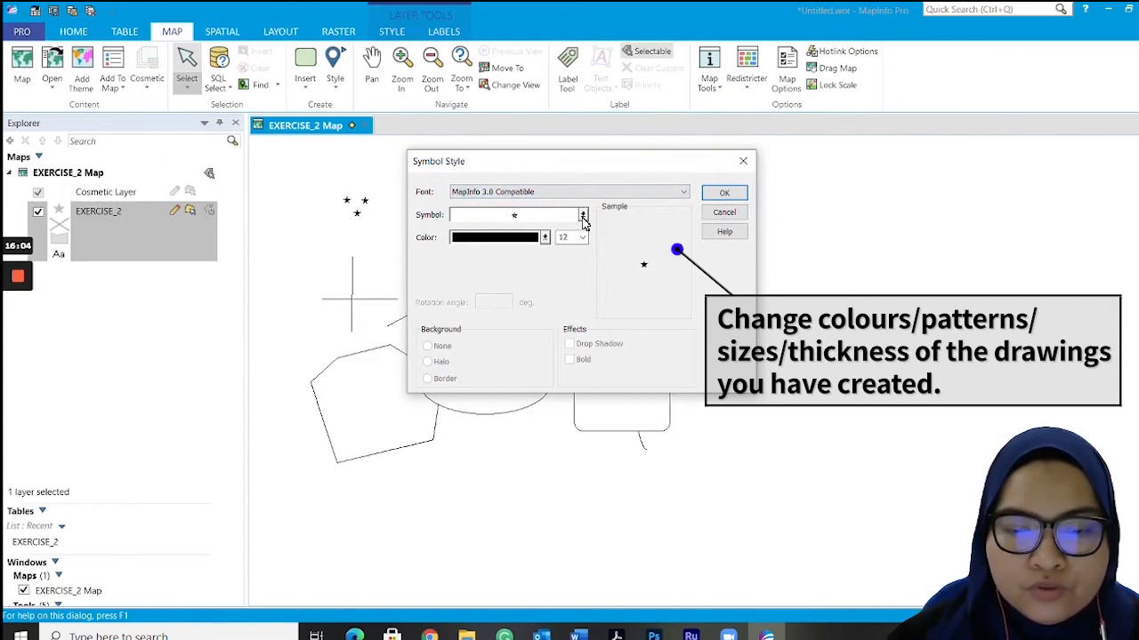
{"action": "left_click", "coordinate": [582, 215]}
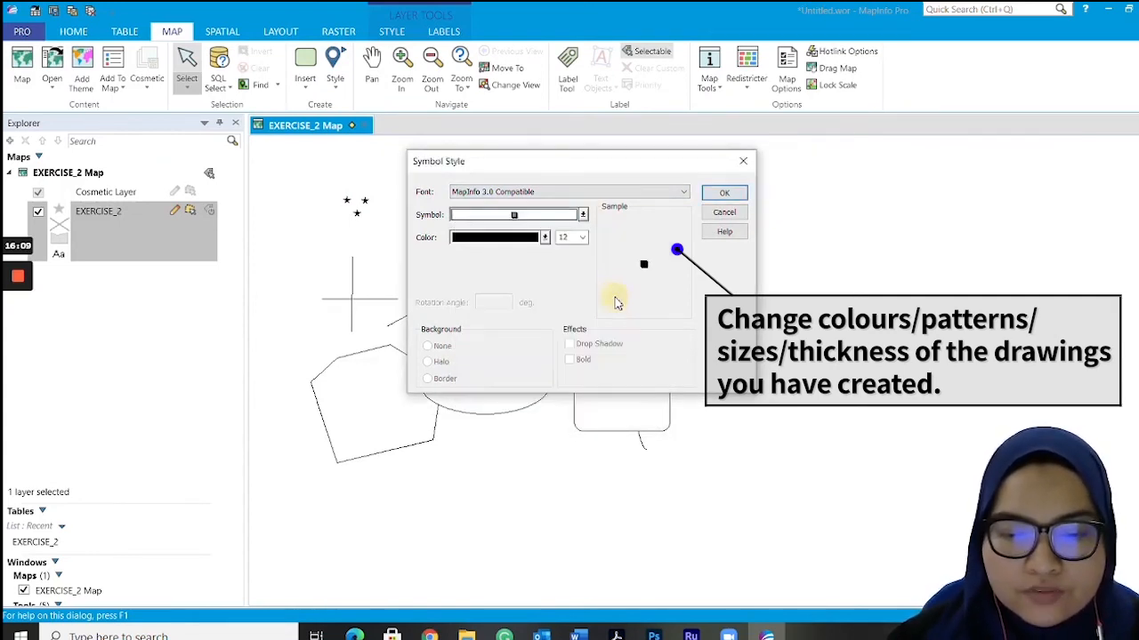
{"action": "left_click", "coordinate": [543, 236]}
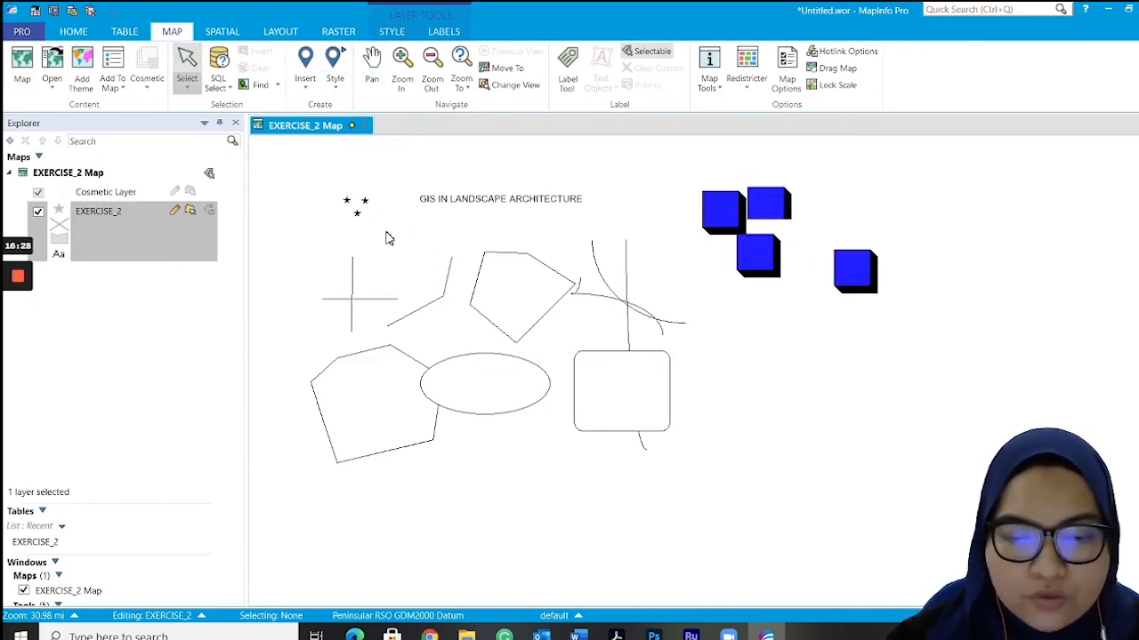
{"action": "mouse_move", "coordinate": [376, 212]}
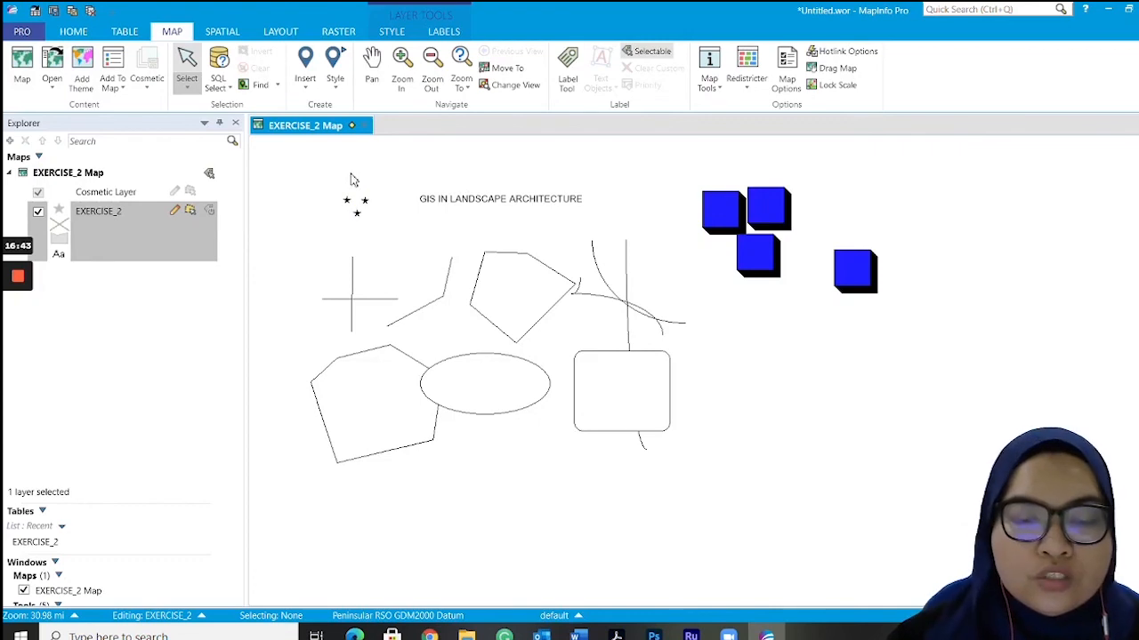
Step: Restyle the upper pentagon's outline as a thicker red line
{"action": "left_click", "coordinate": [521, 293]}
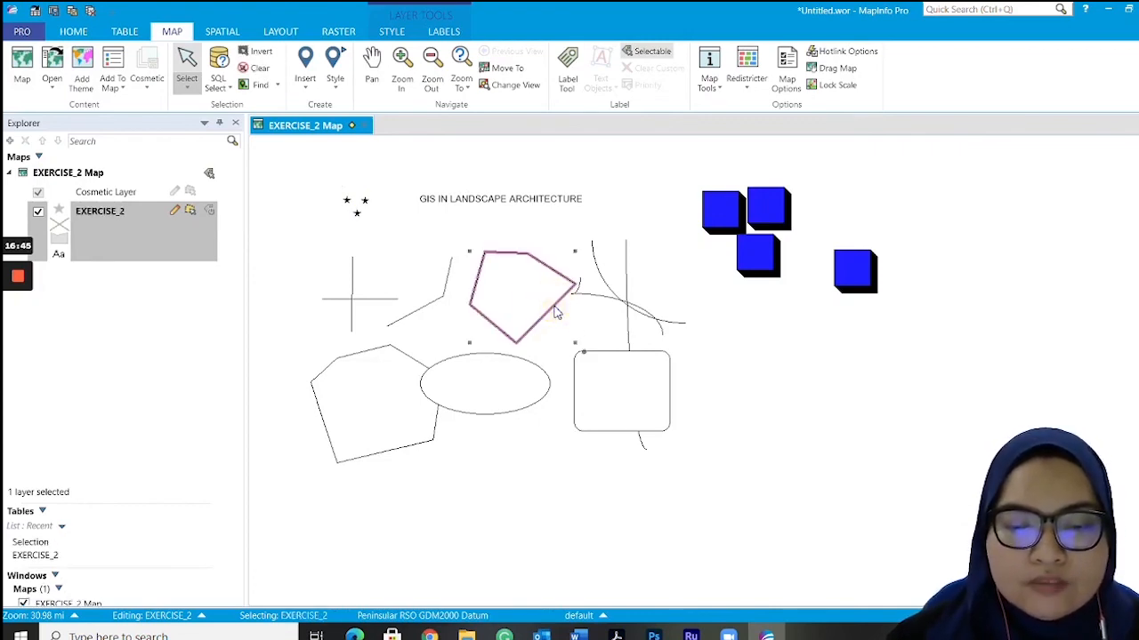
{"action": "left_click", "coordinate": [335, 67]}
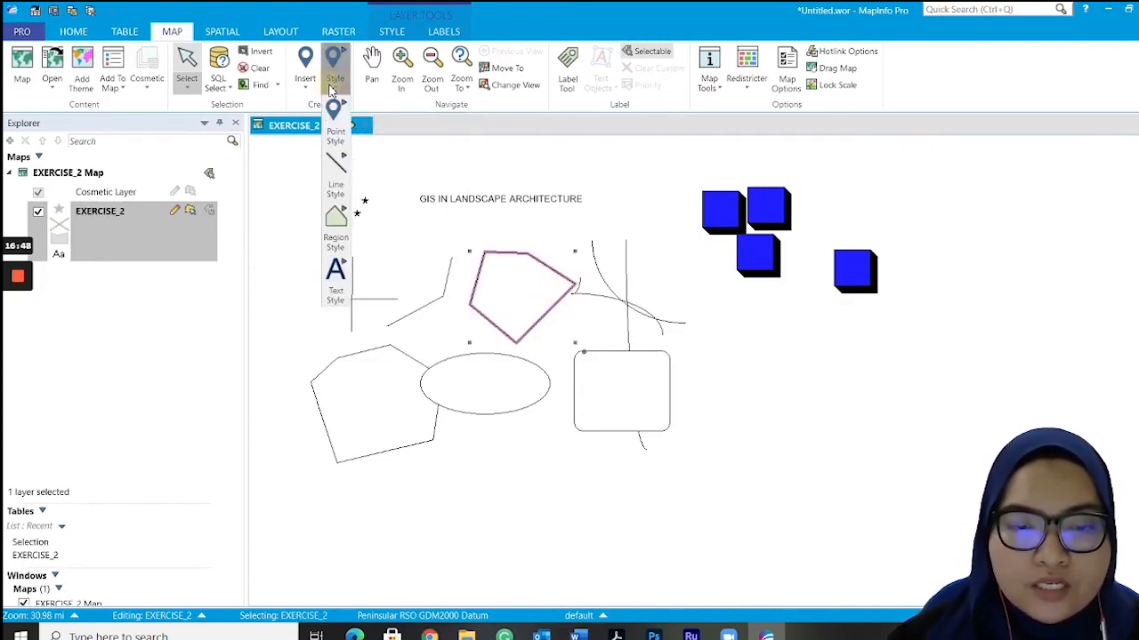
{"action": "left_click", "coordinate": [335, 178]}
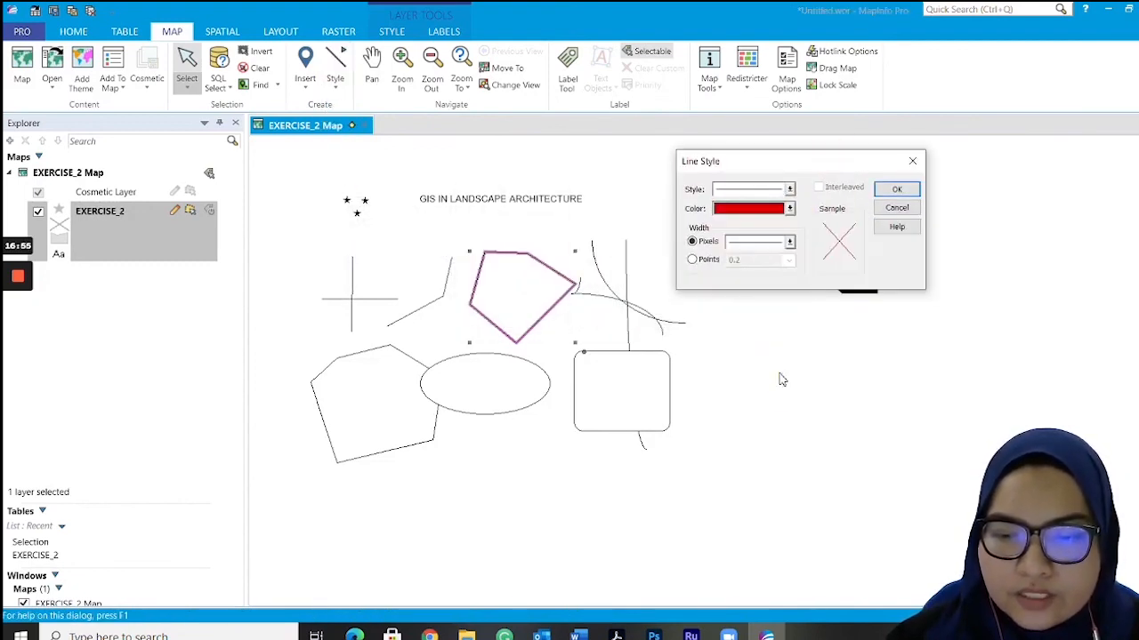
{"action": "left_click", "coordinate": [788, 242]}
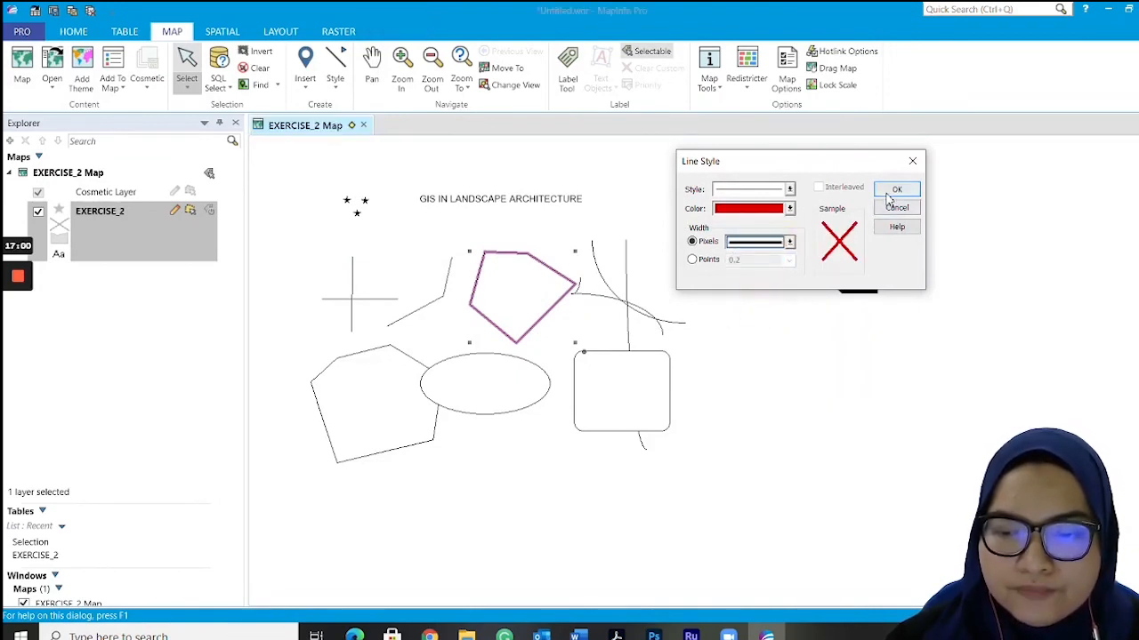
{"action": "left_click", "coordinate": [896, 189]}
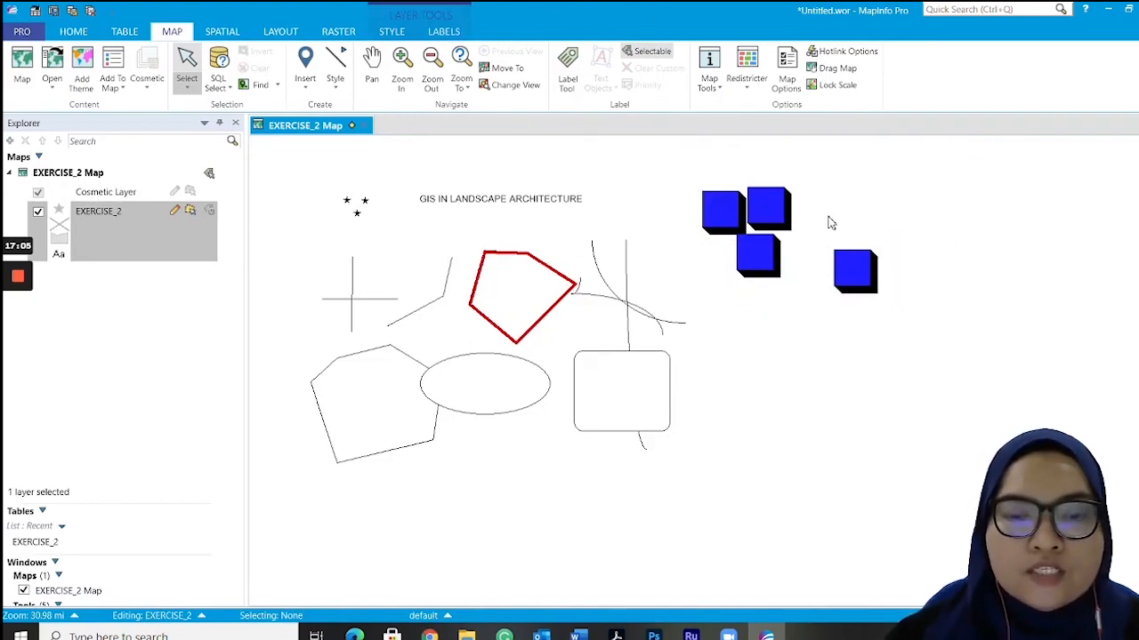
{"action": "mouse_move", "coordinate": [310, 105]}
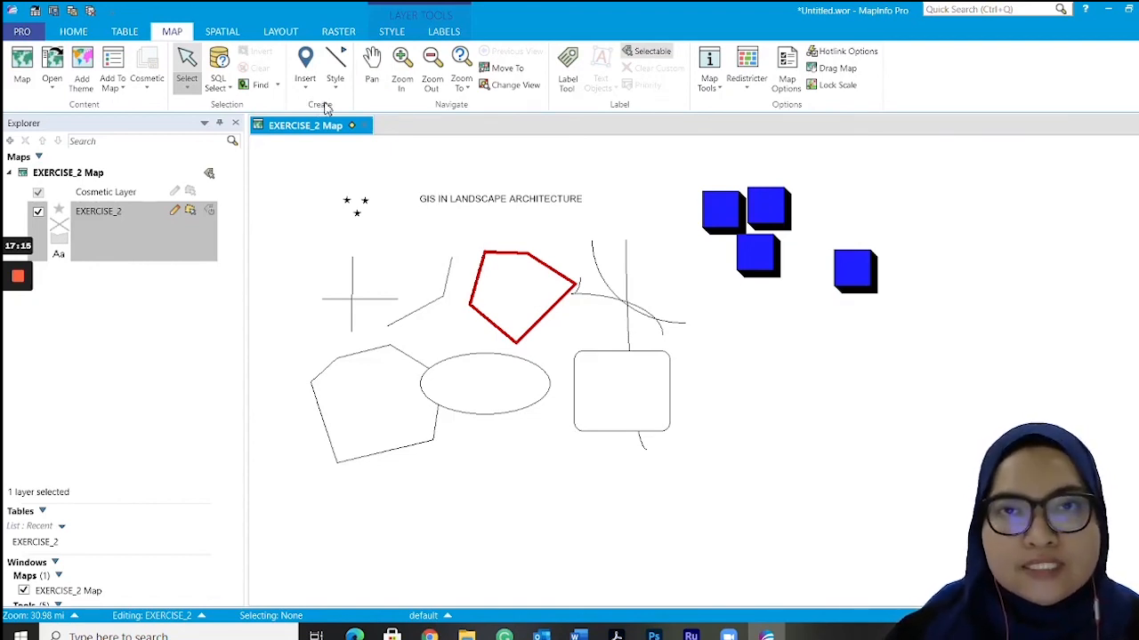
{"action": "left_click", "coordinate": [305, 66]}
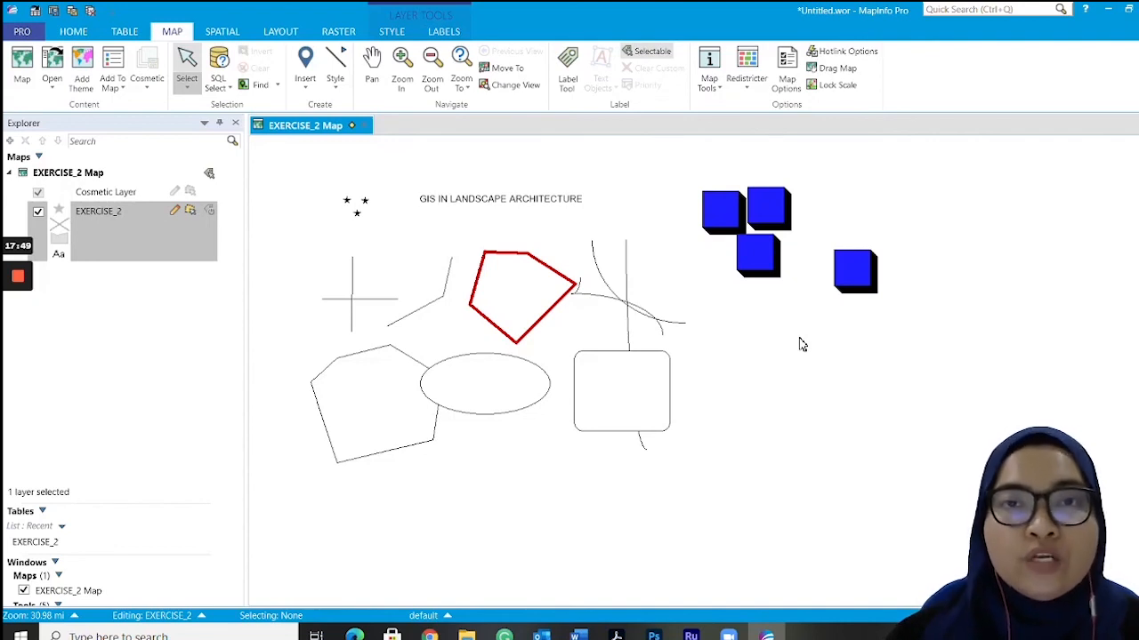
{"action": "mouse_move", "coordinate": [528, 267]}
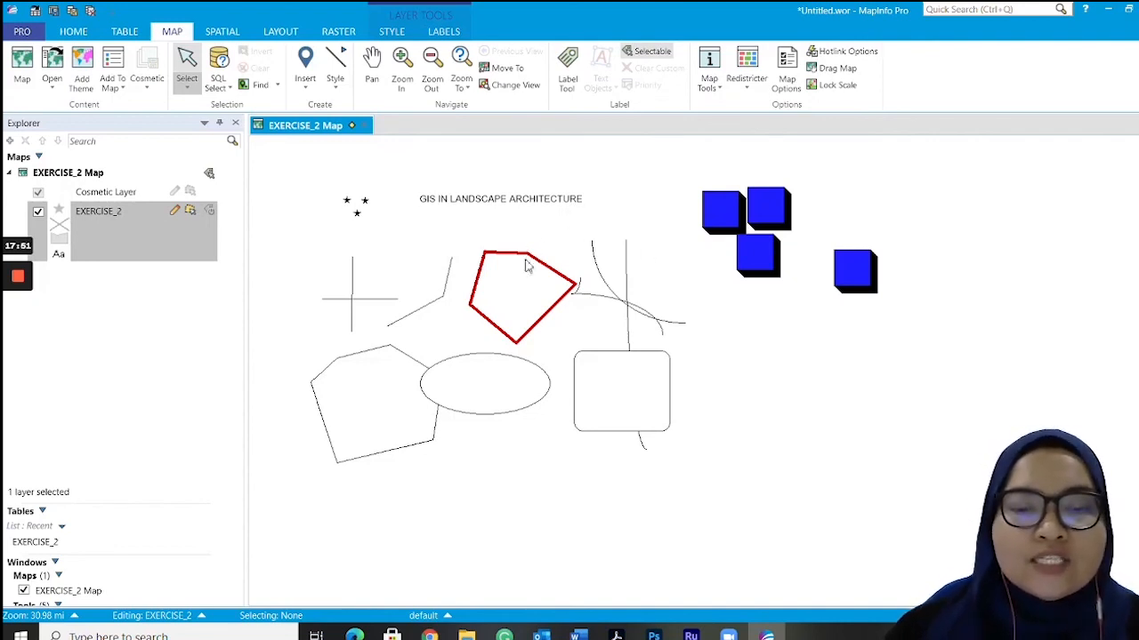